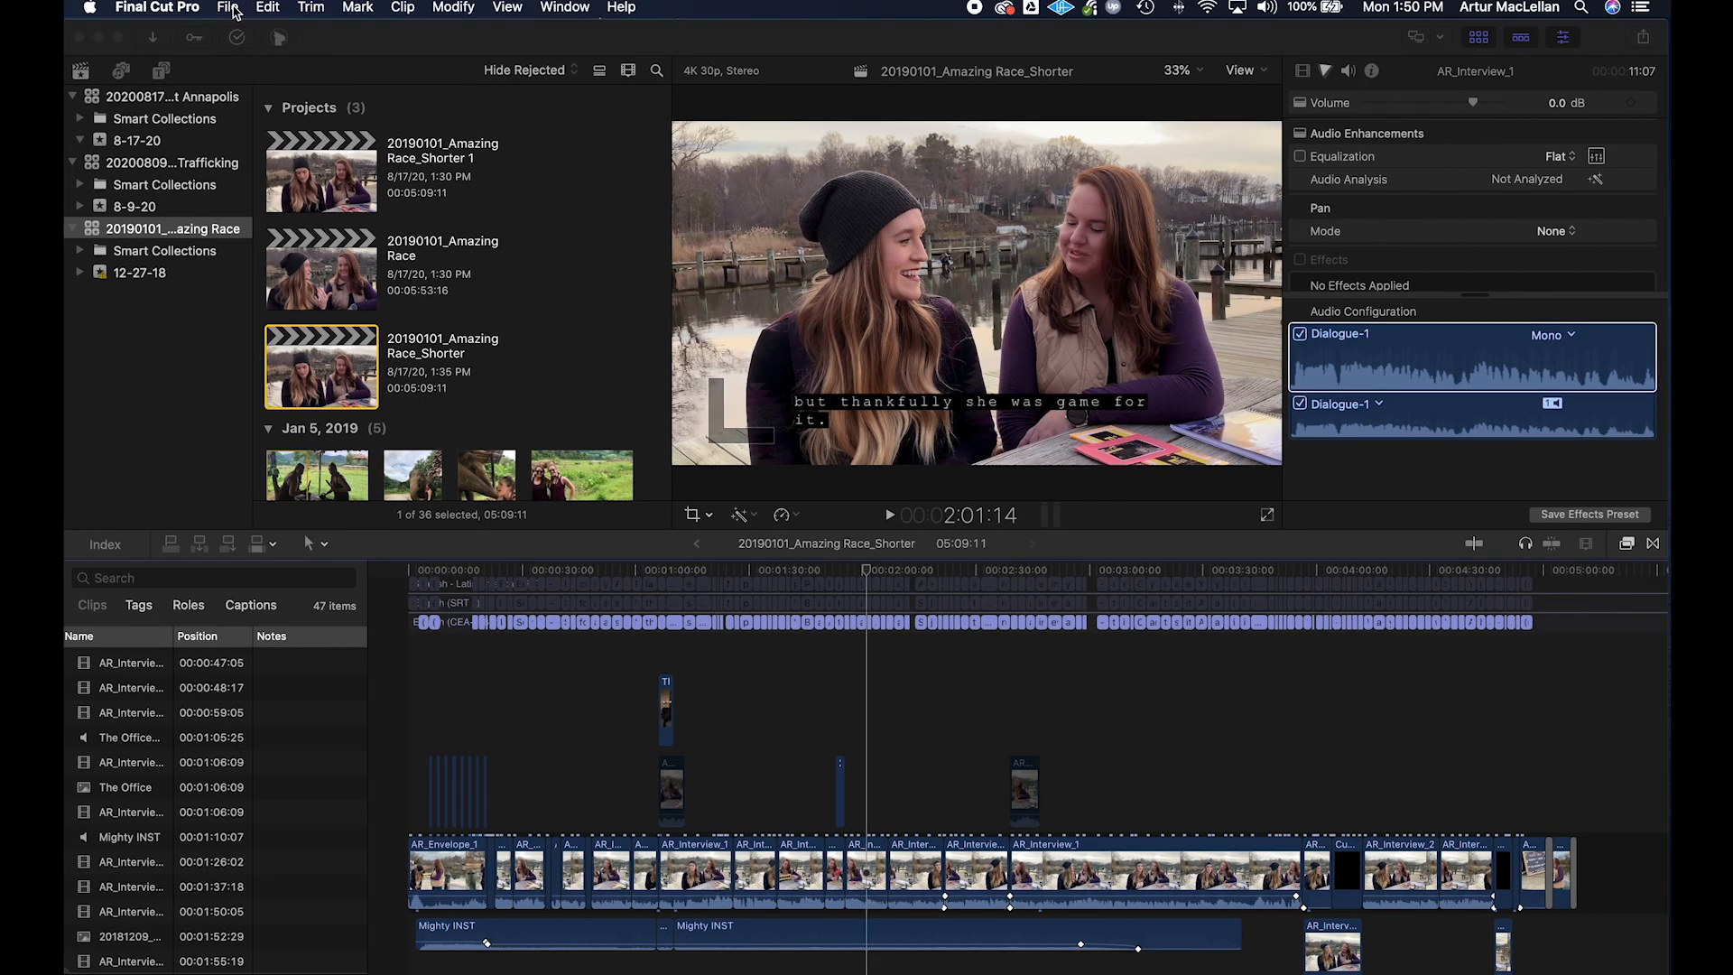
Bring up the Export Captions dialog from the File menu
click(229, 7)
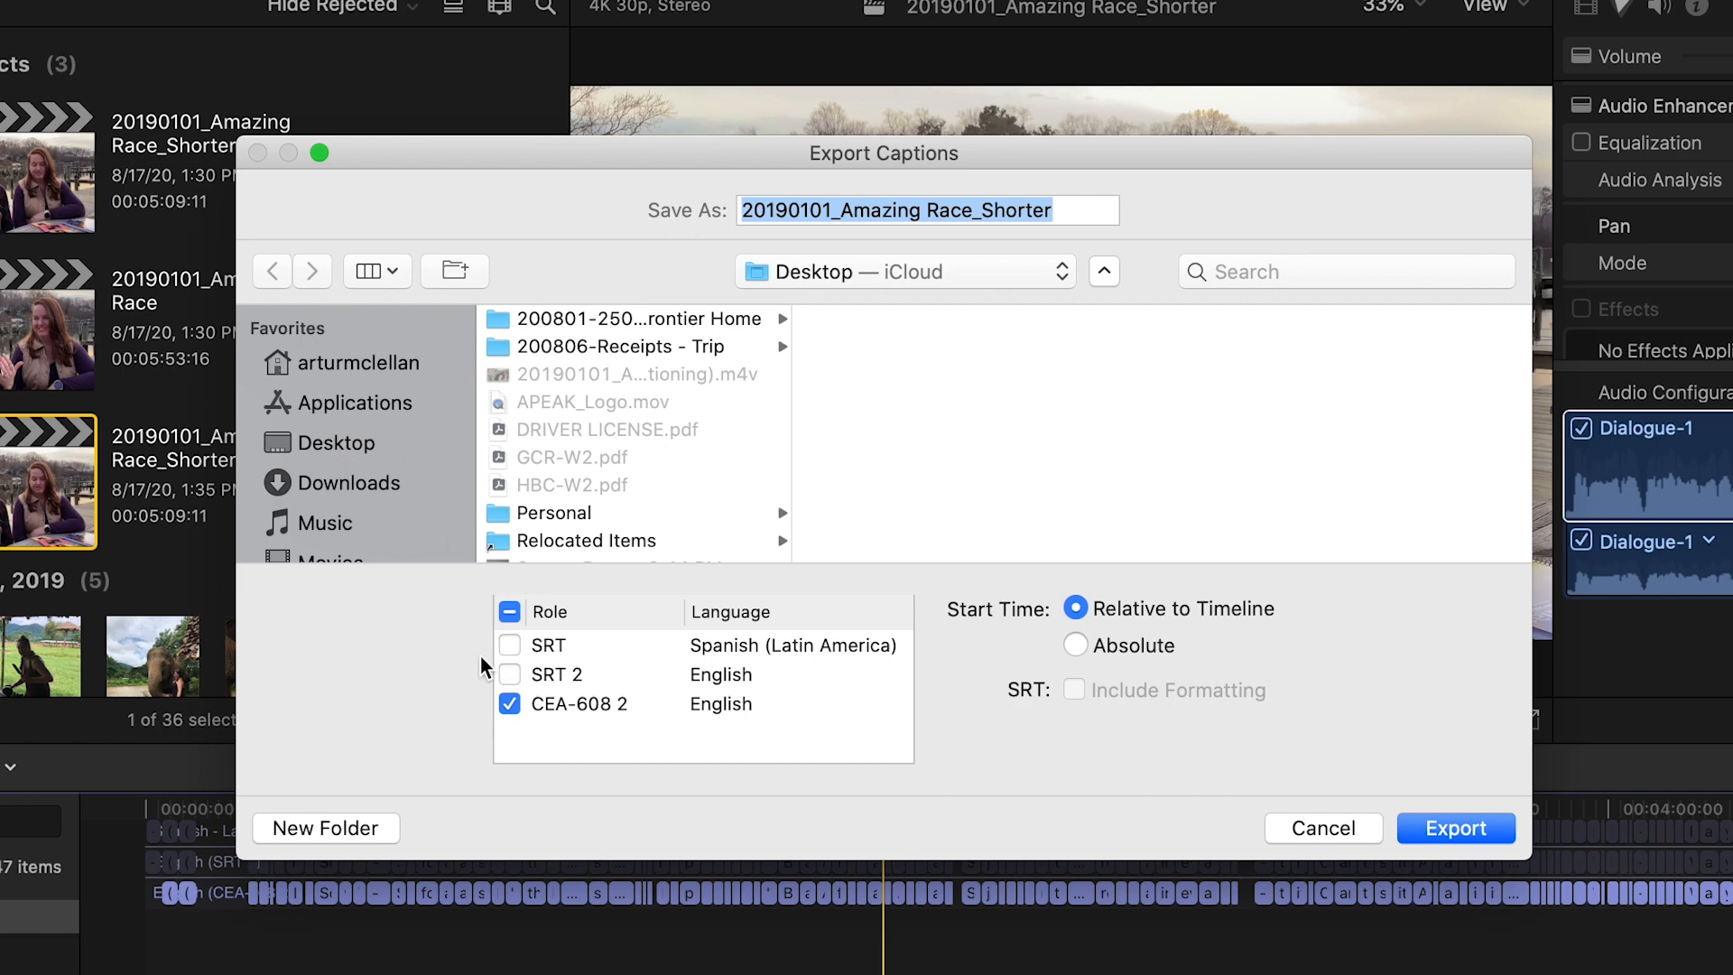
Export the Spanish and English SRT roles, relative to timeline, with formatting included
click(509, 646)
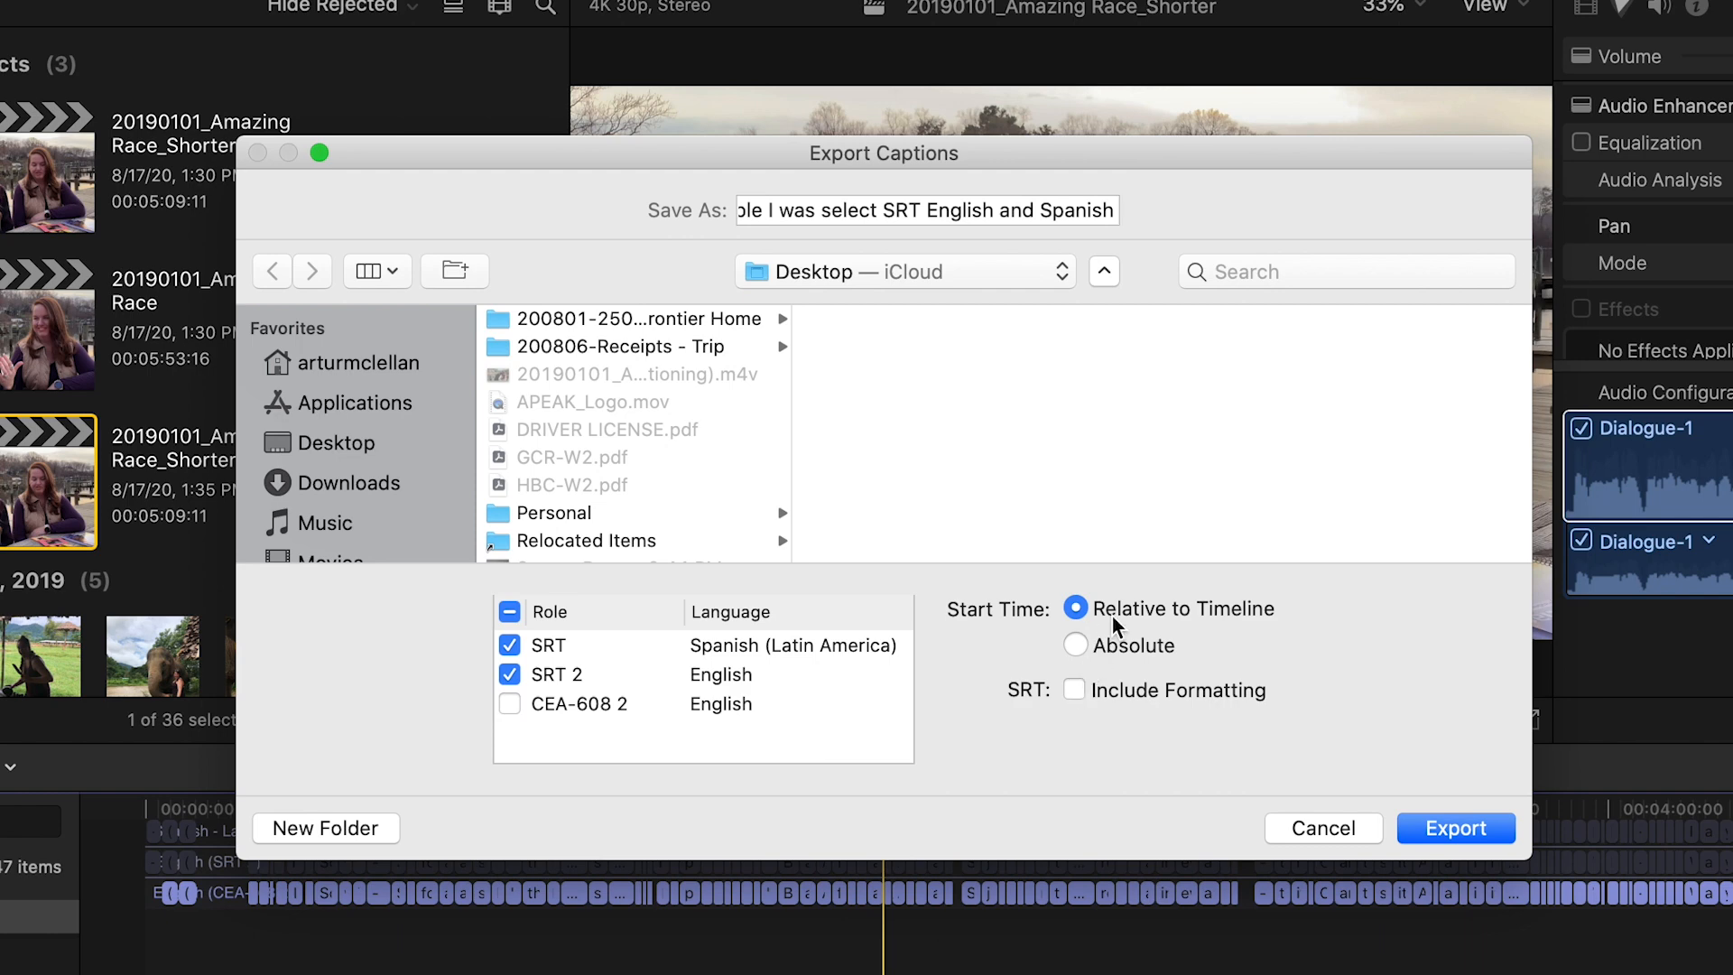
text(Spanish I will choose relative to timeline)
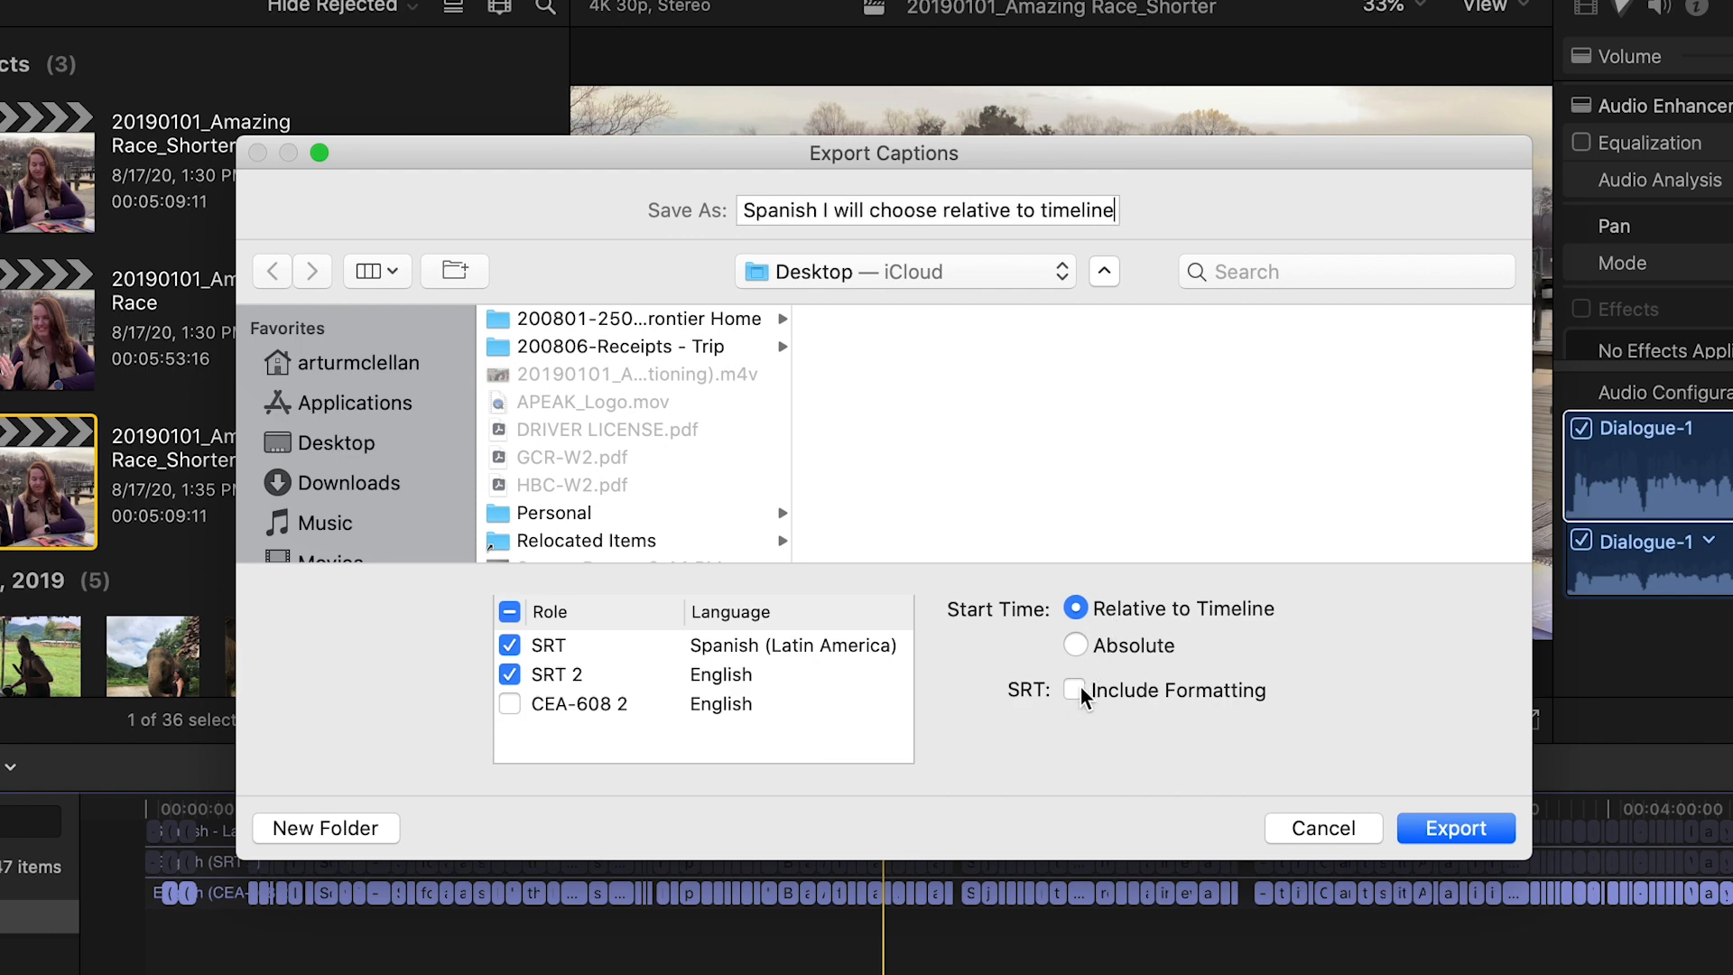
click(1074, 690)
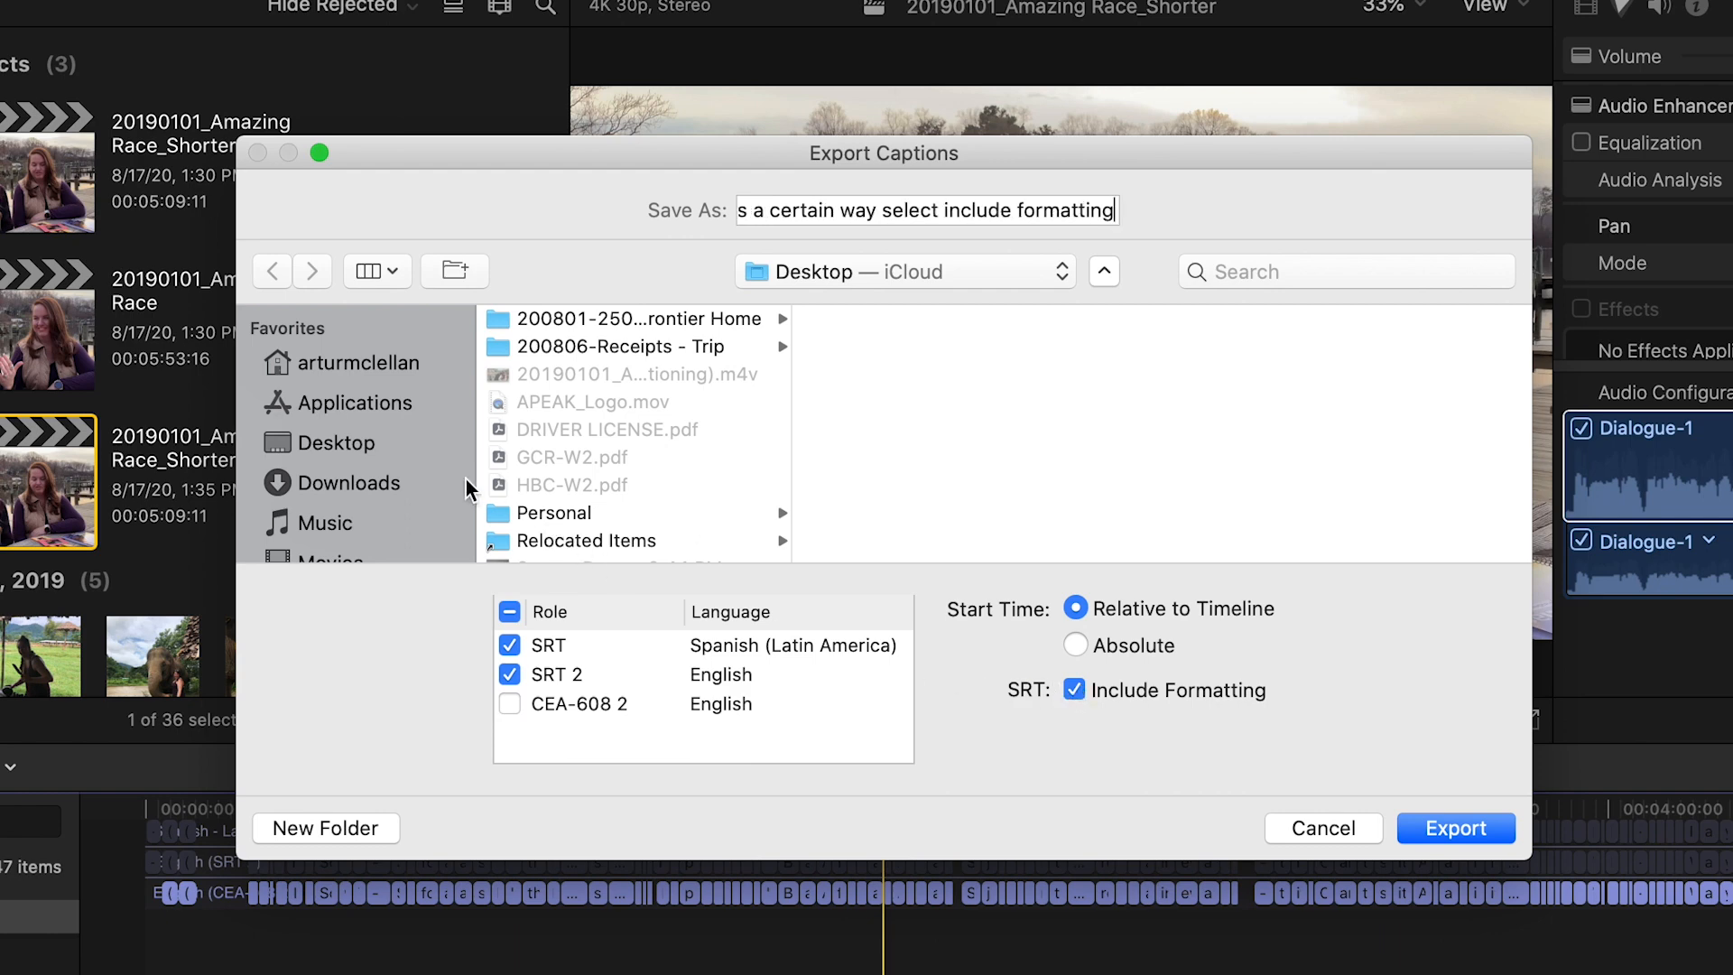
mouse_move(1374, 823)
text(u won't be able to export your)
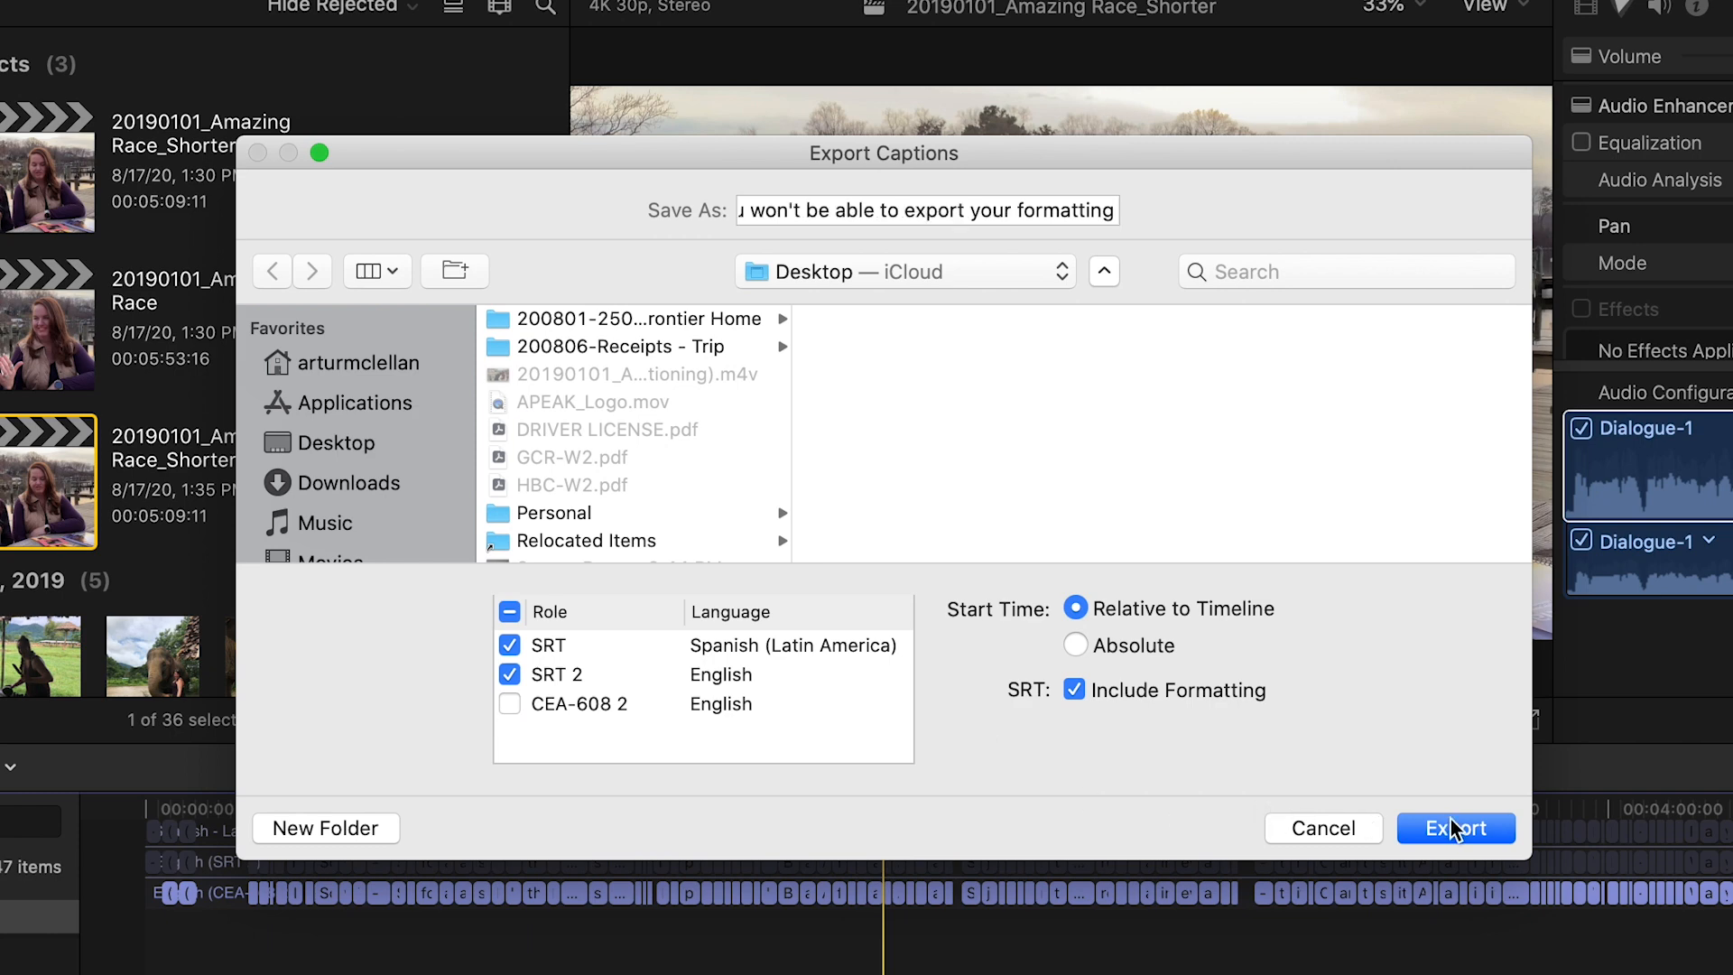
click(1455, 828)
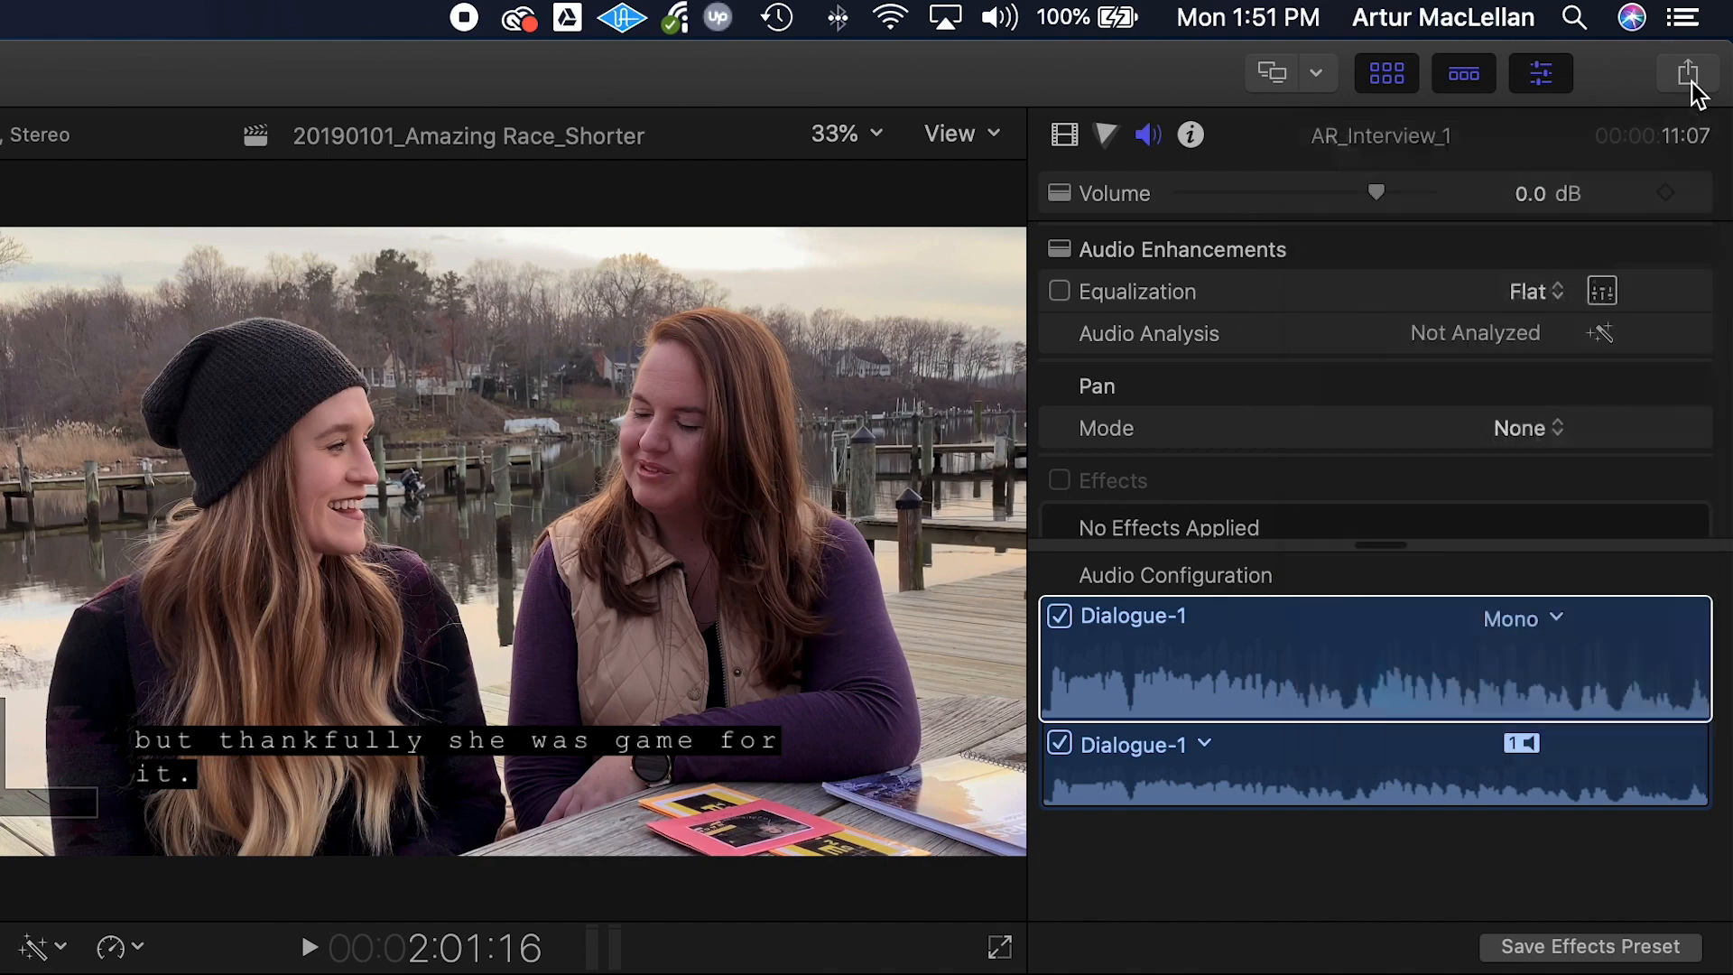
Start an Apple Devices 1080p share with H.264 Better Quality and show its Roles
click(293, 18)
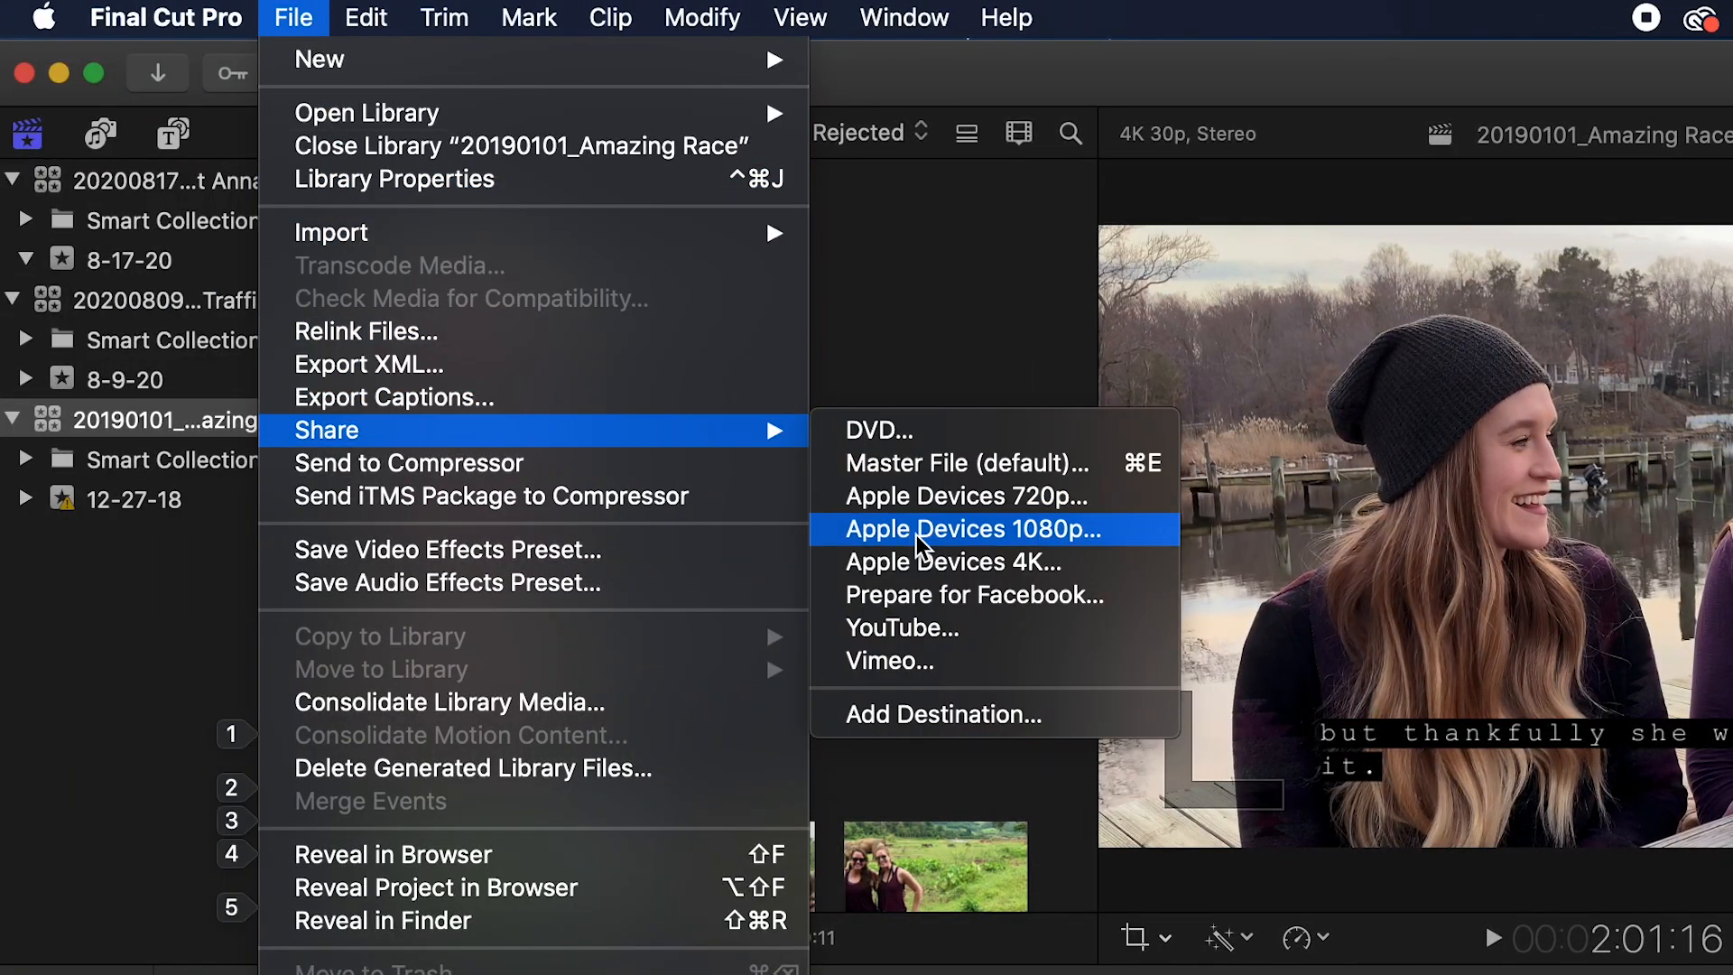
mouse_move(922, 552)
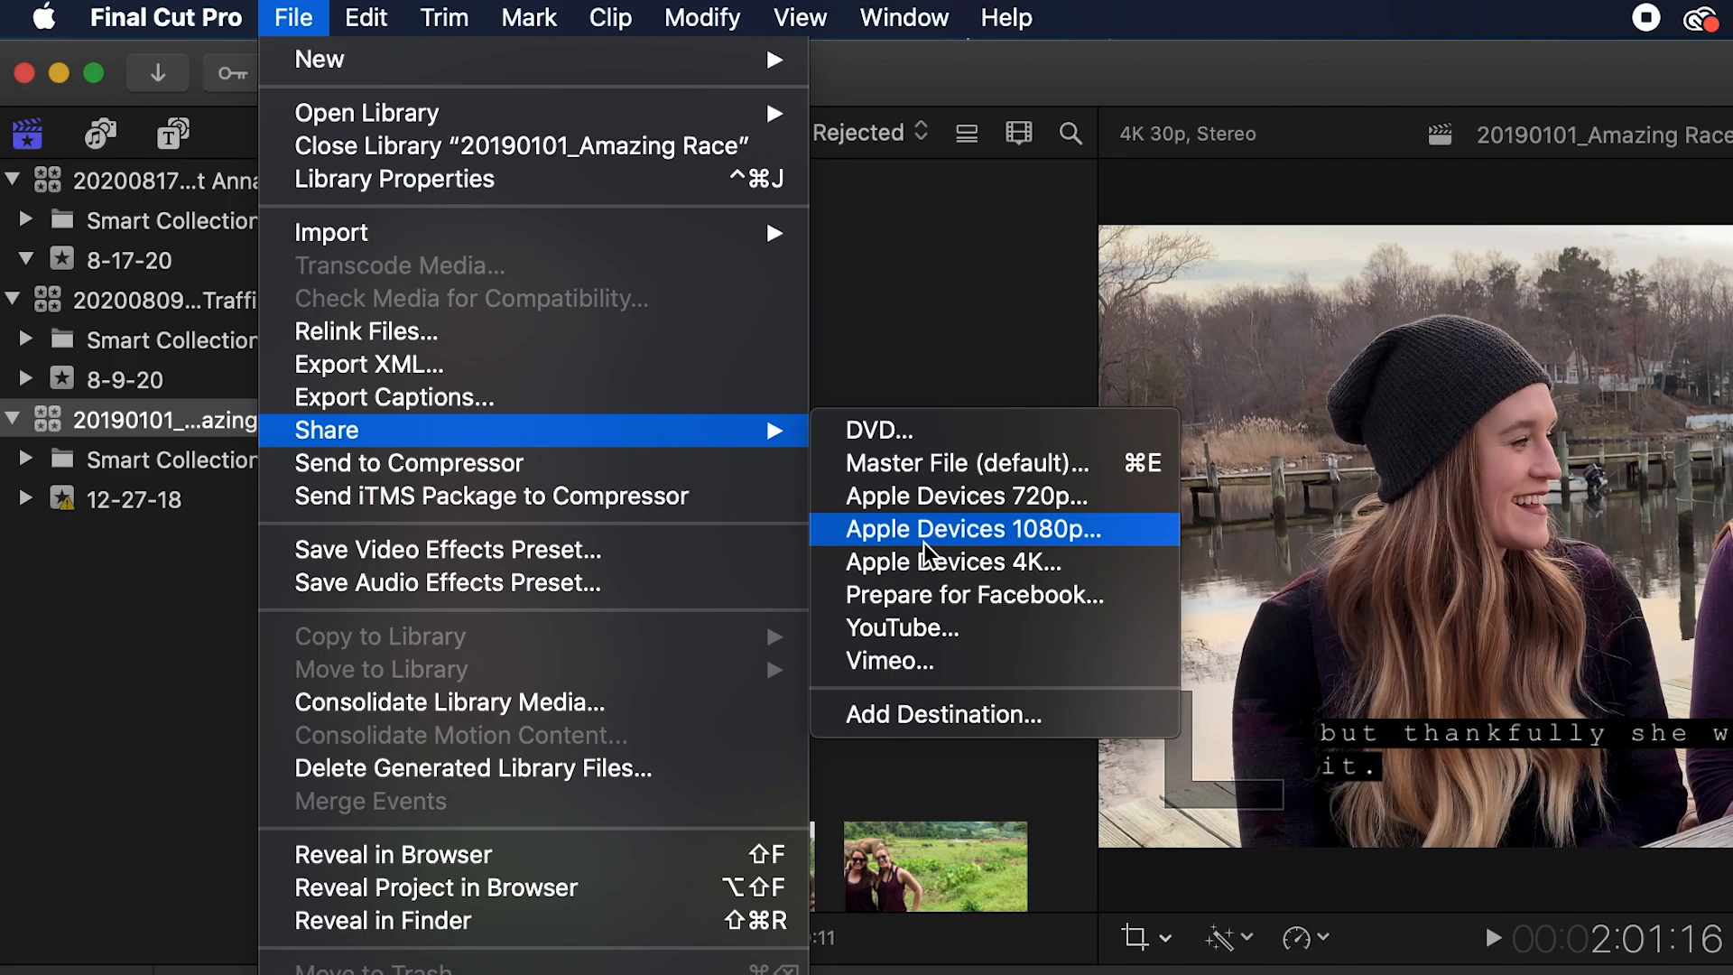
click(968, 529)
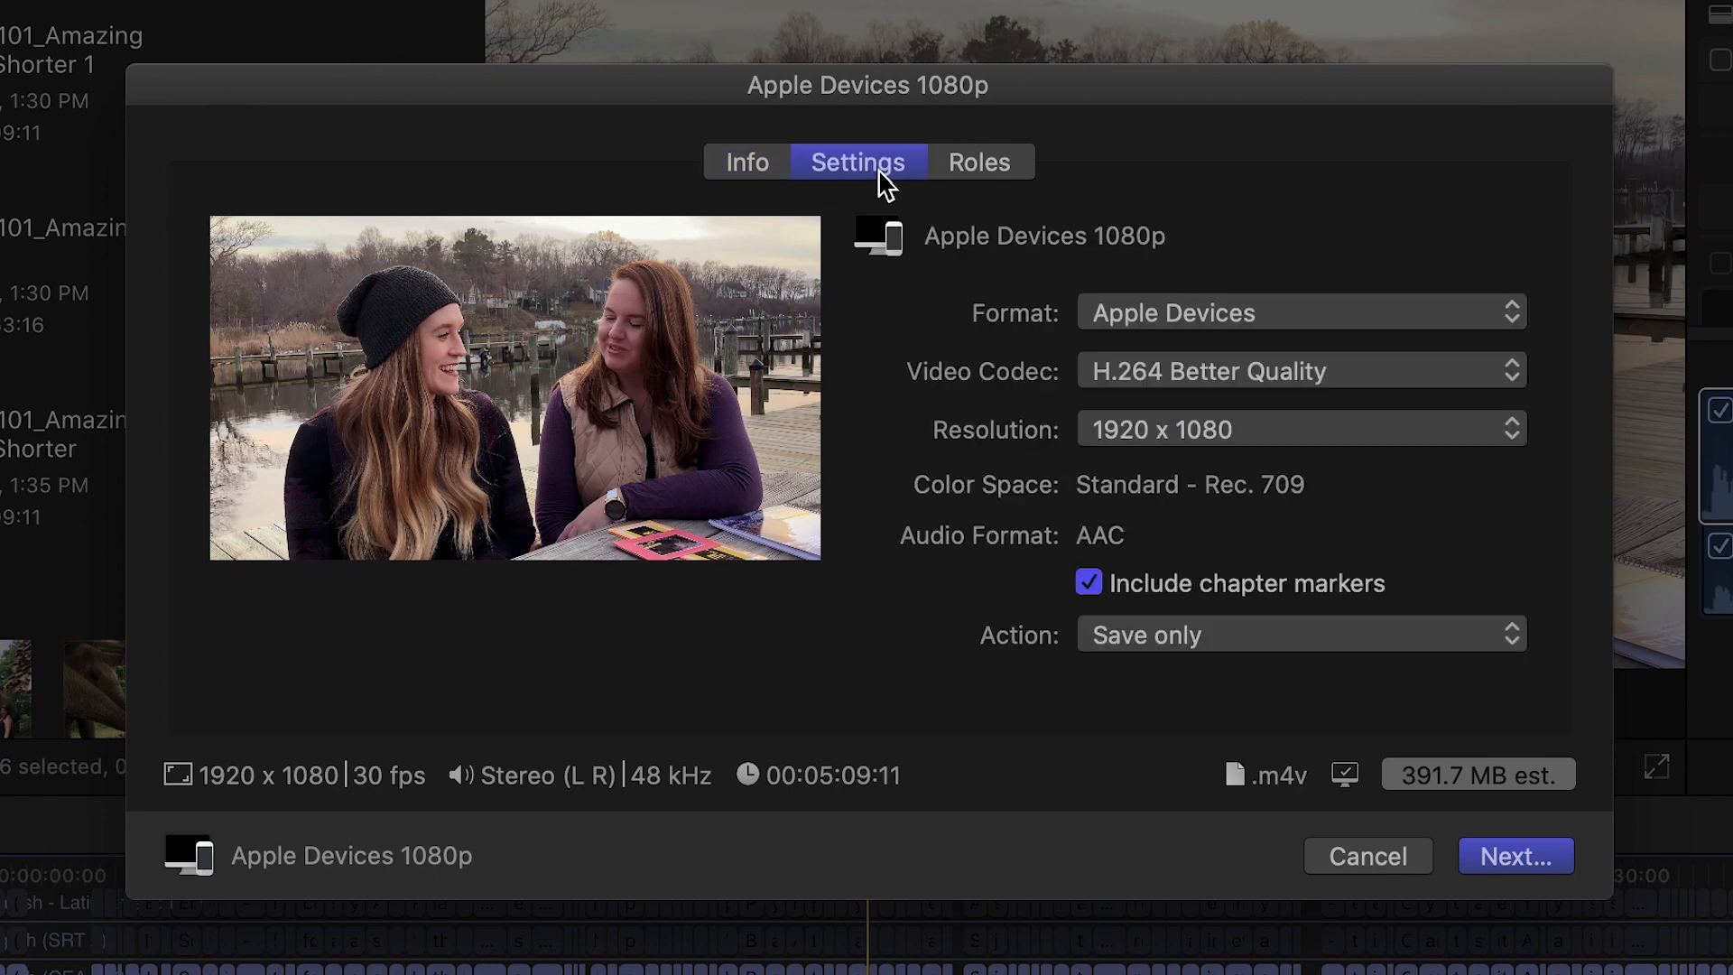
click(1300, 370)
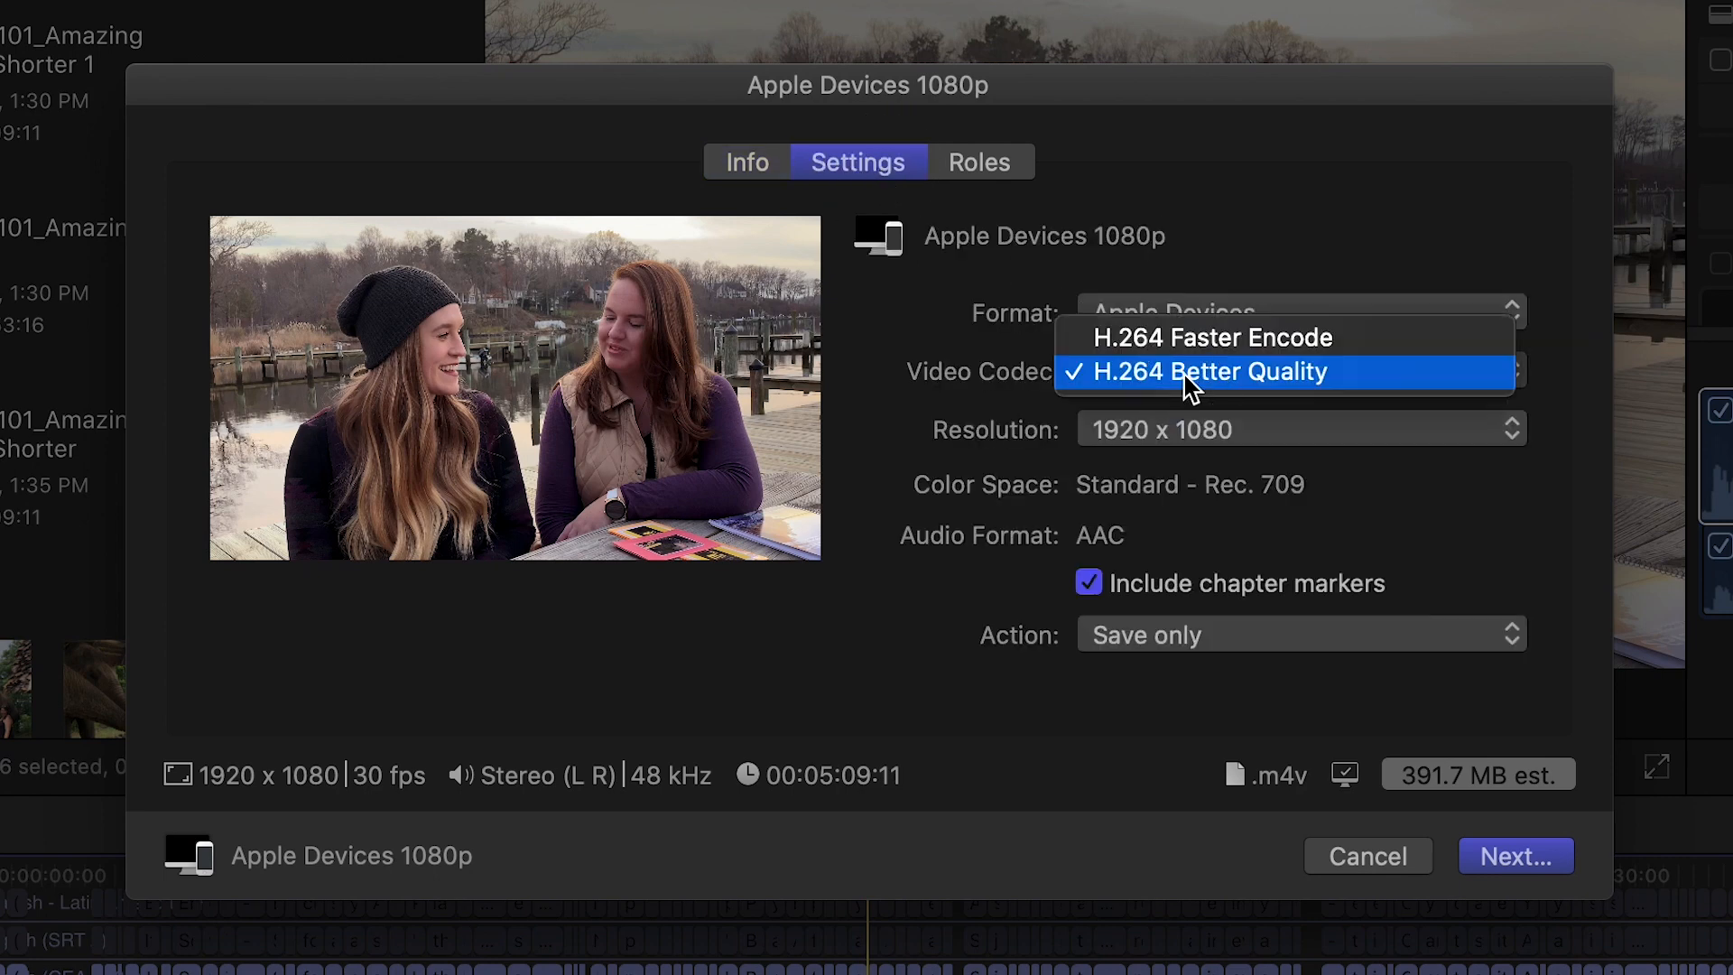
click(1211, 372)
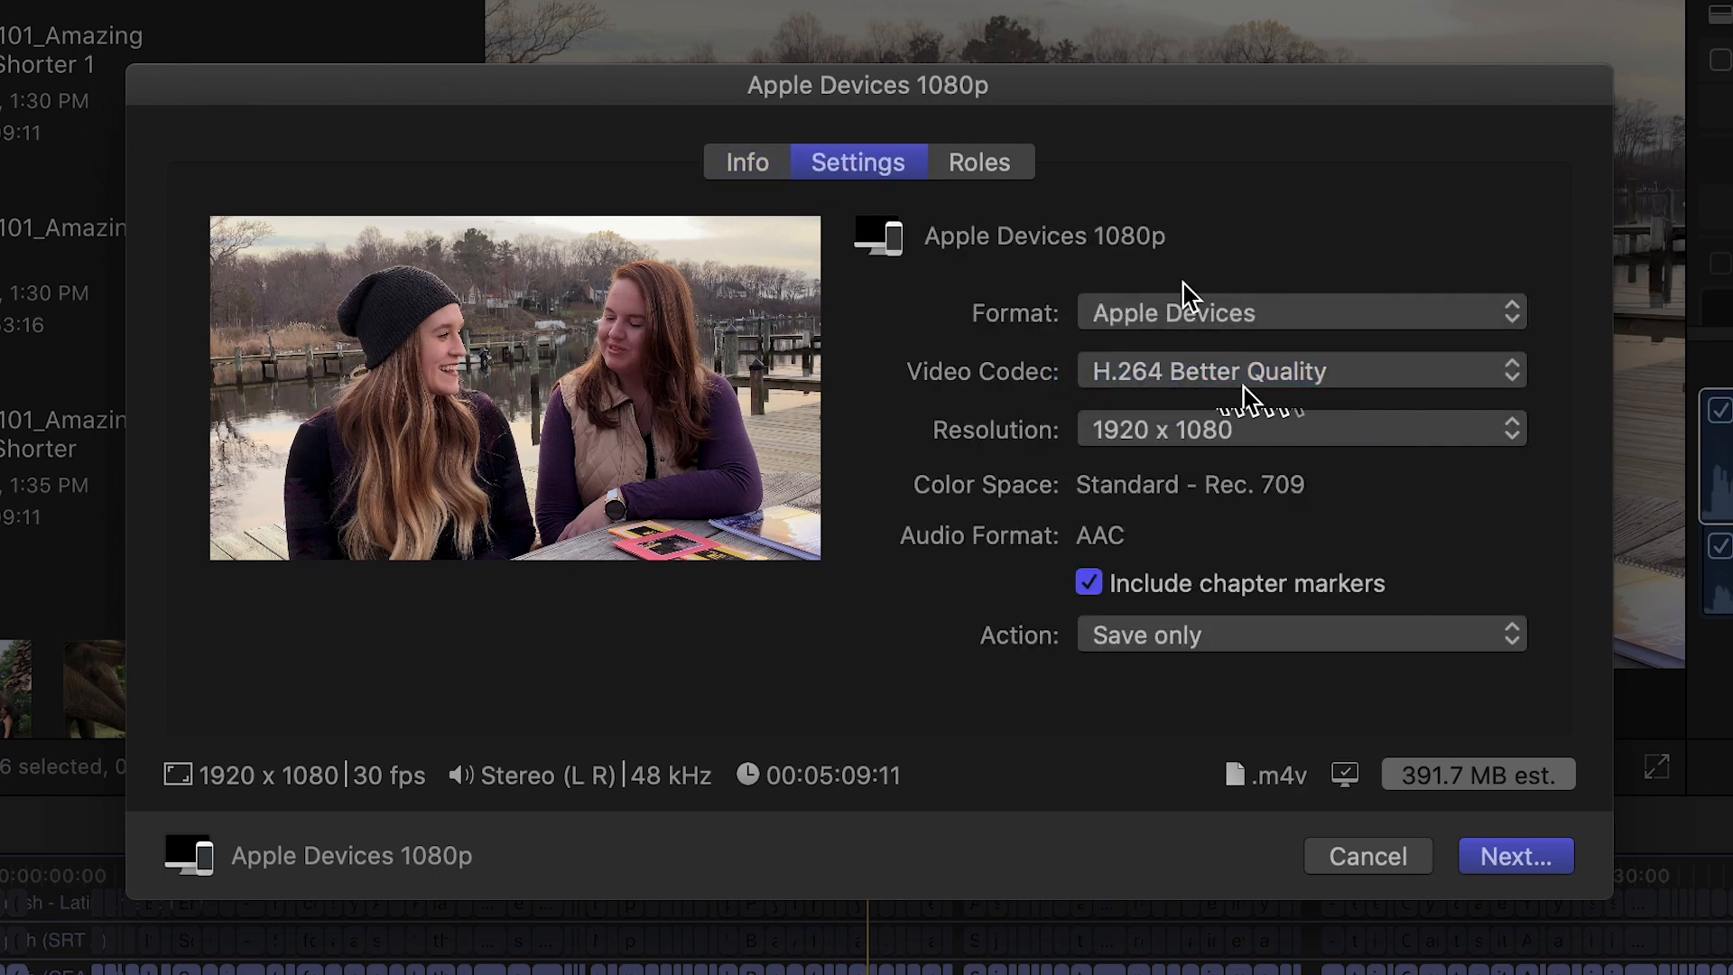
click(977, 161)
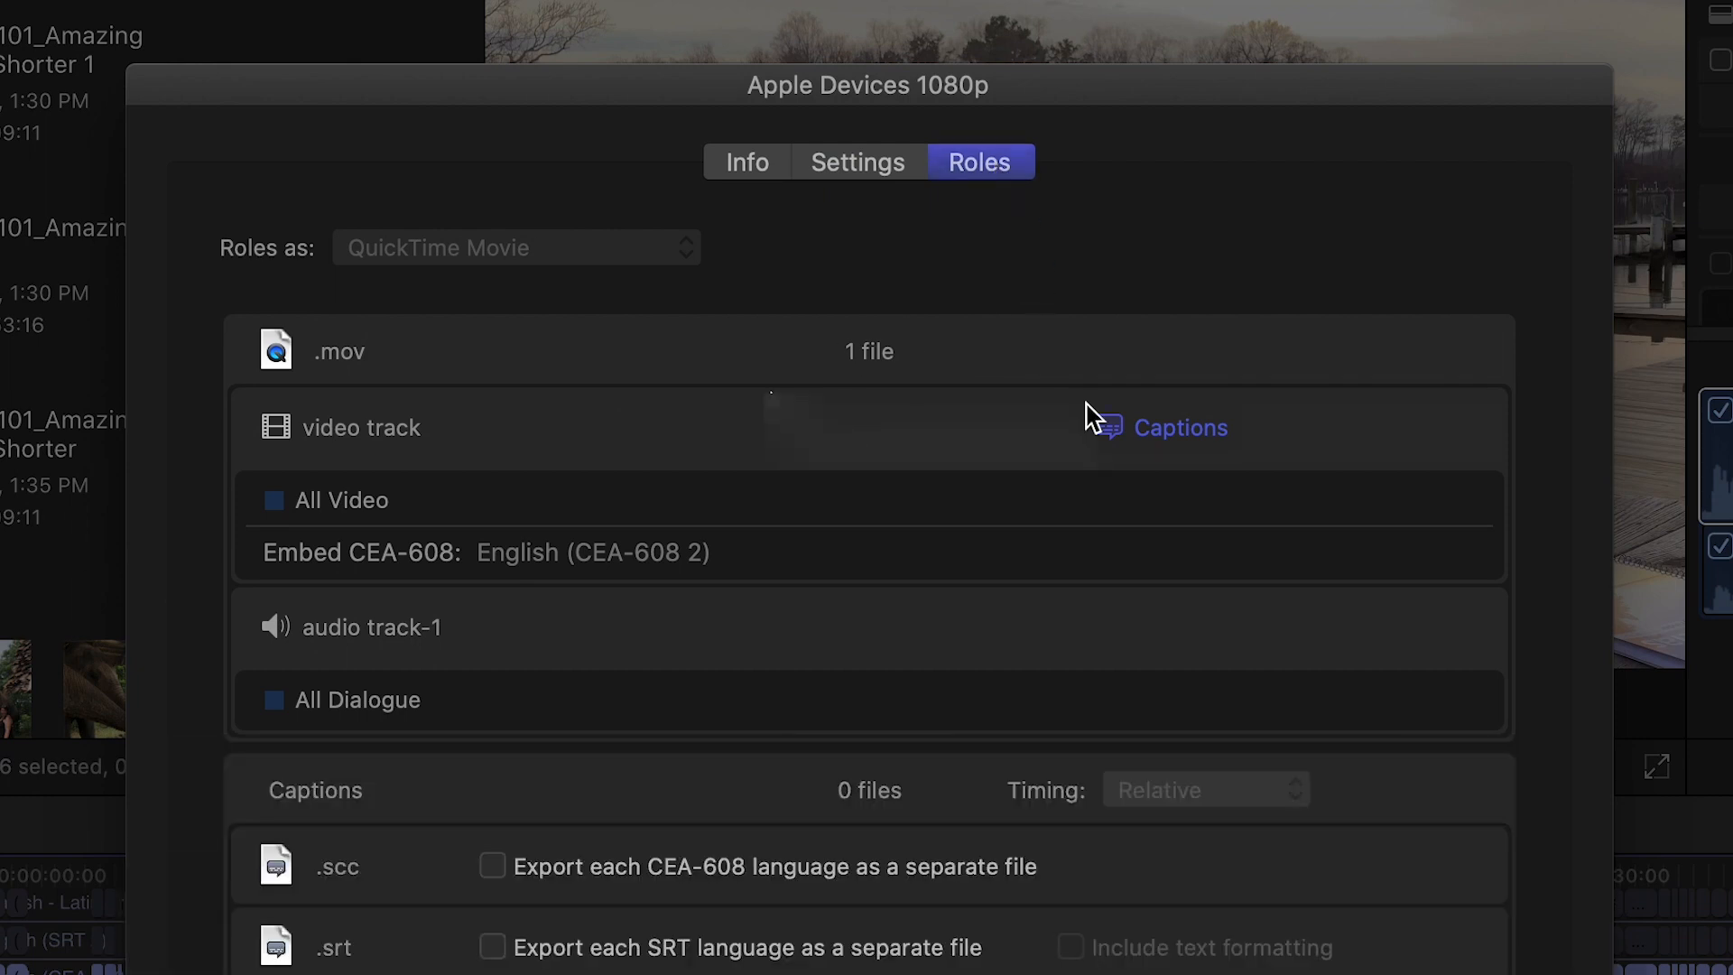
Confirm English CEA-608 2 embedded with no burn-in, then continue the share
click(1181, 428)
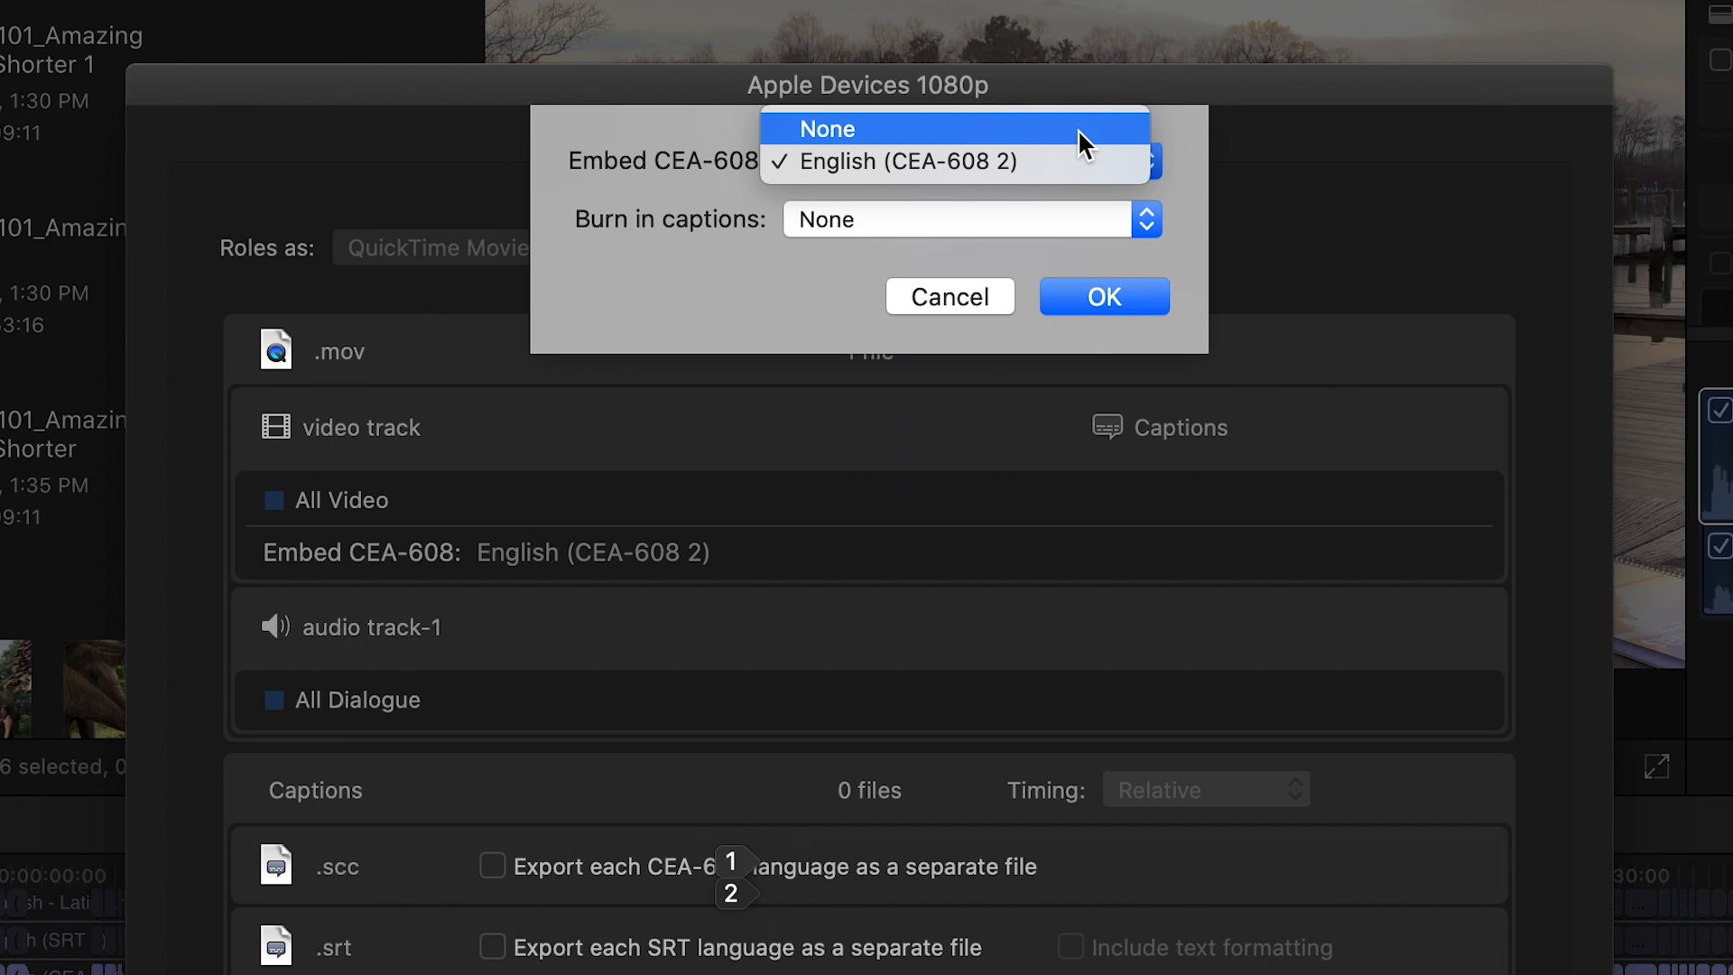
mouse_move(1050, 160)
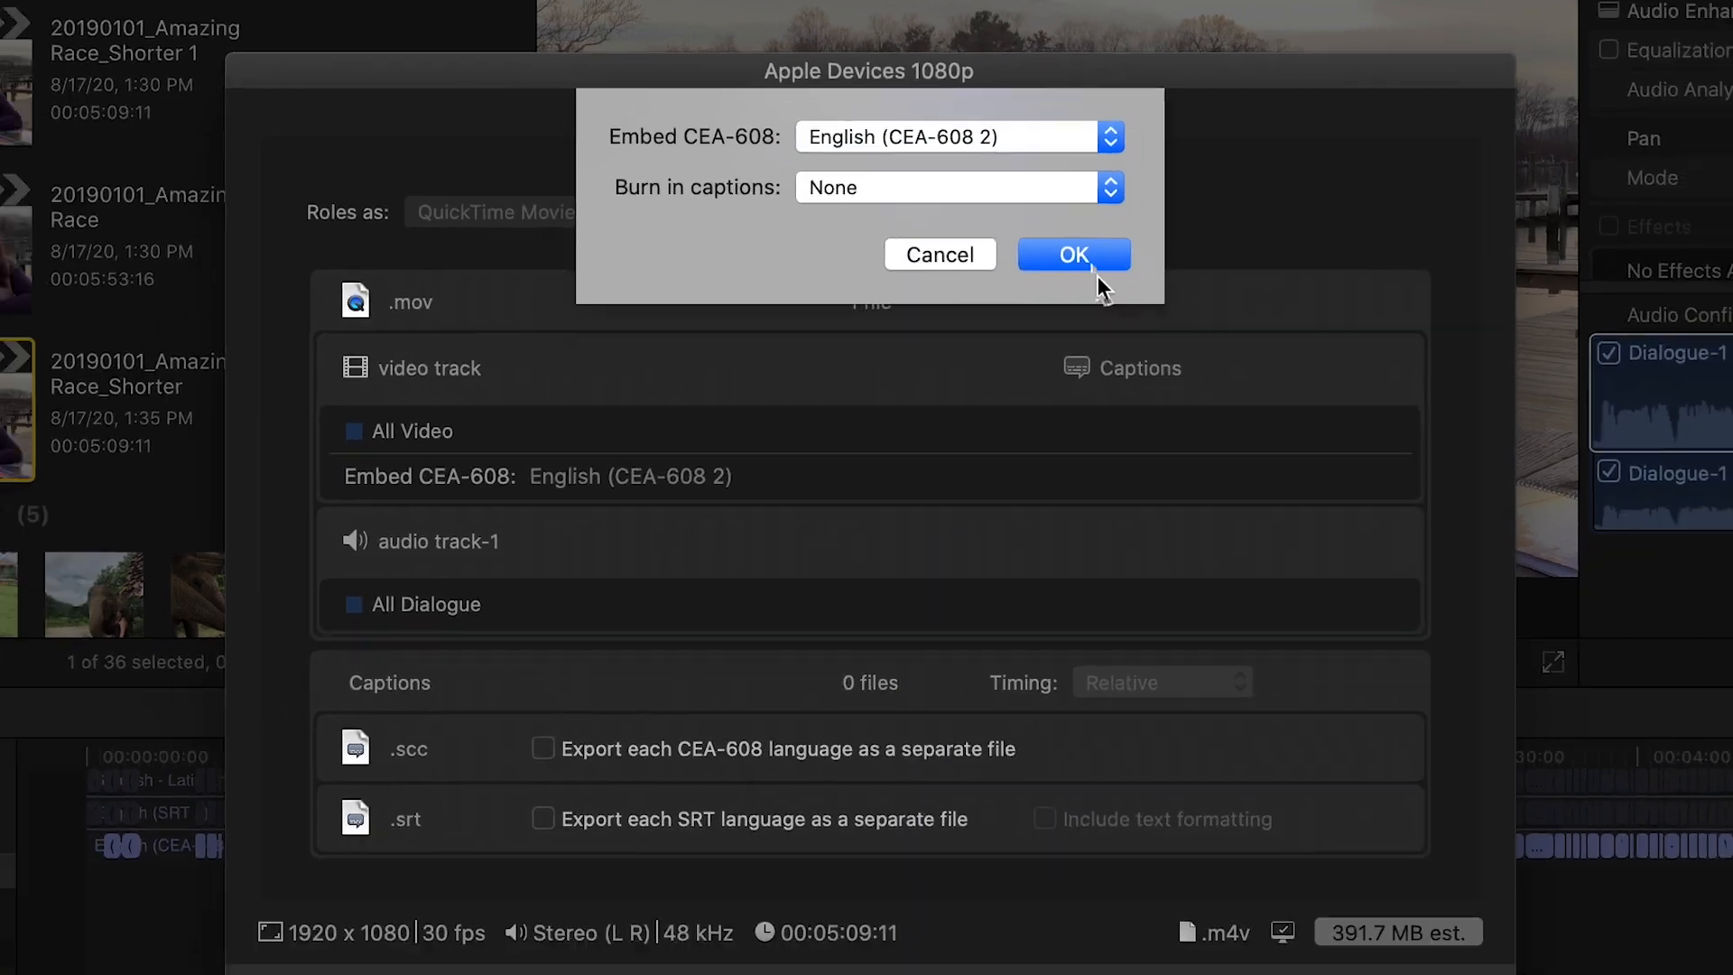
click(1070, 255)
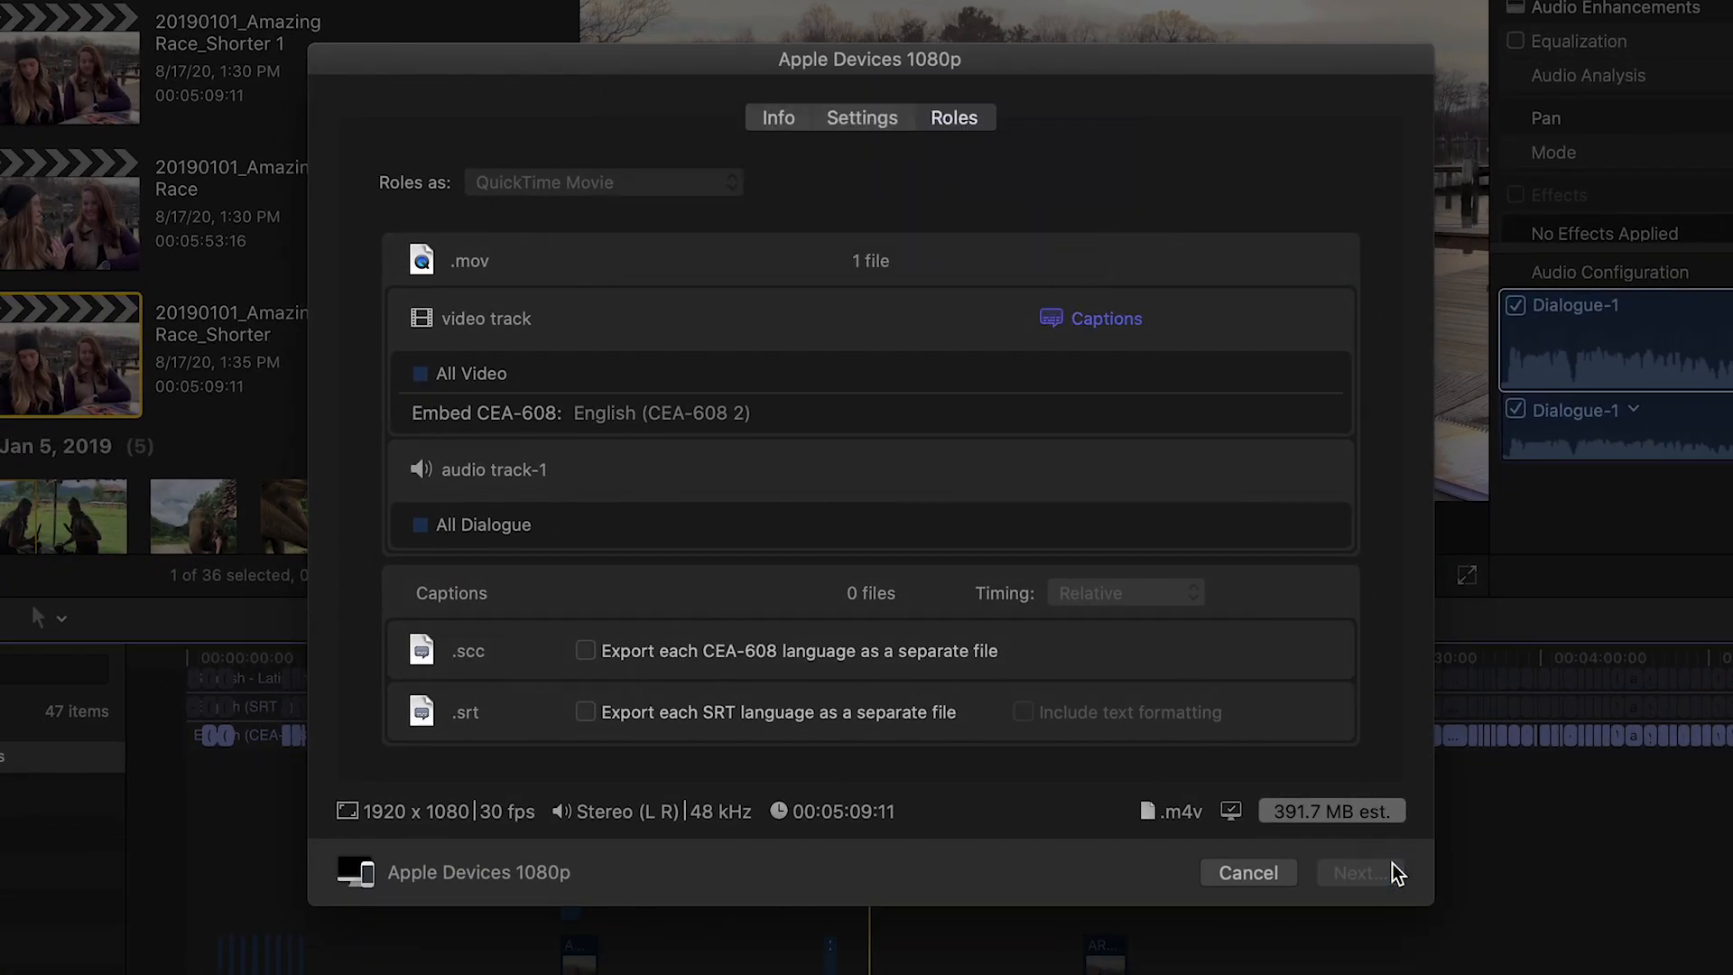
click(1361, 872)
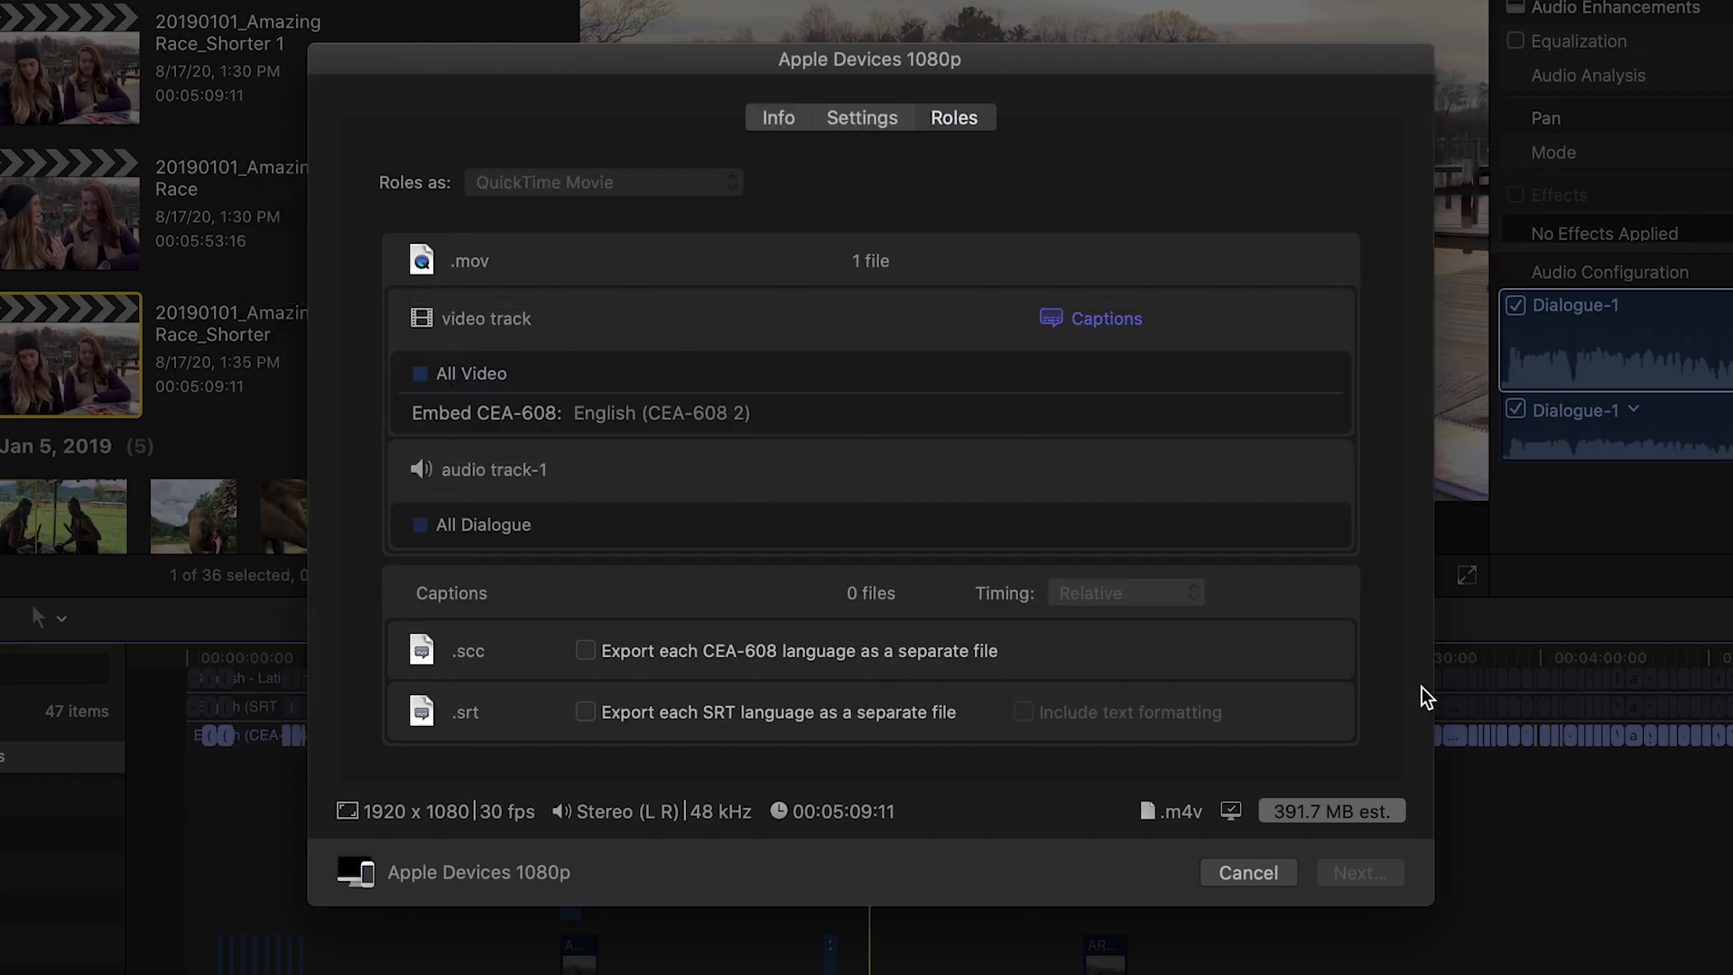
Cancel the share and reopen the sharing commands for a fresh Apple Devices 1080p share
click(1248, 872)
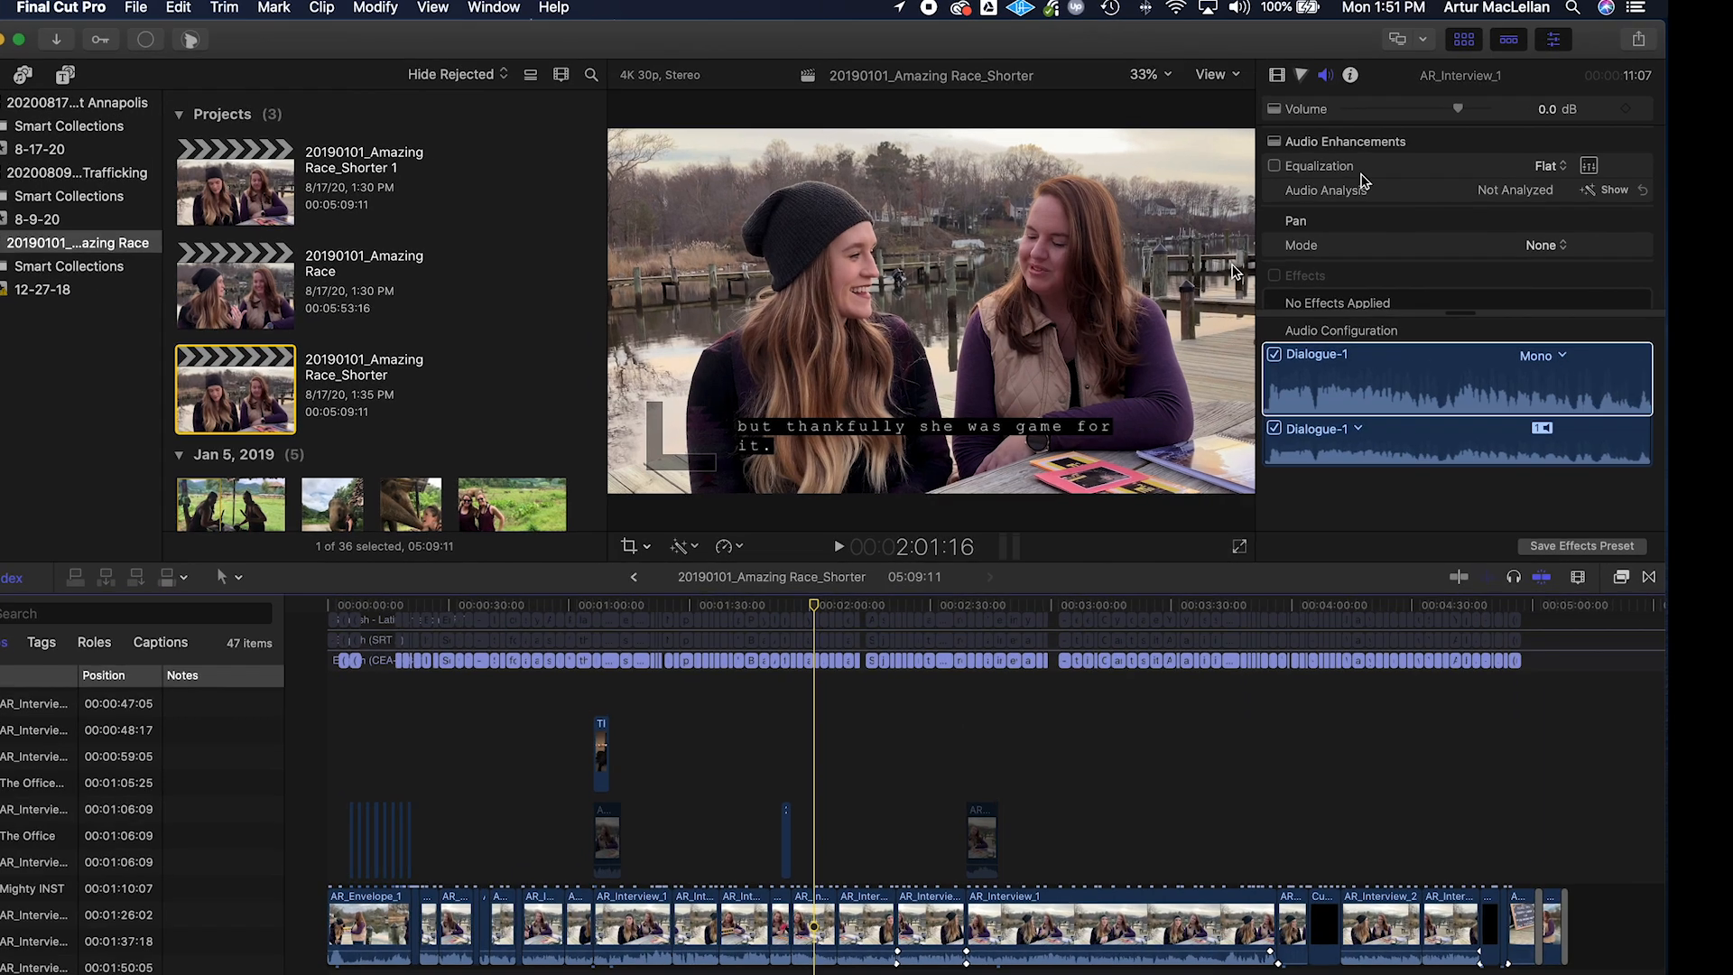
click(1639, 38)
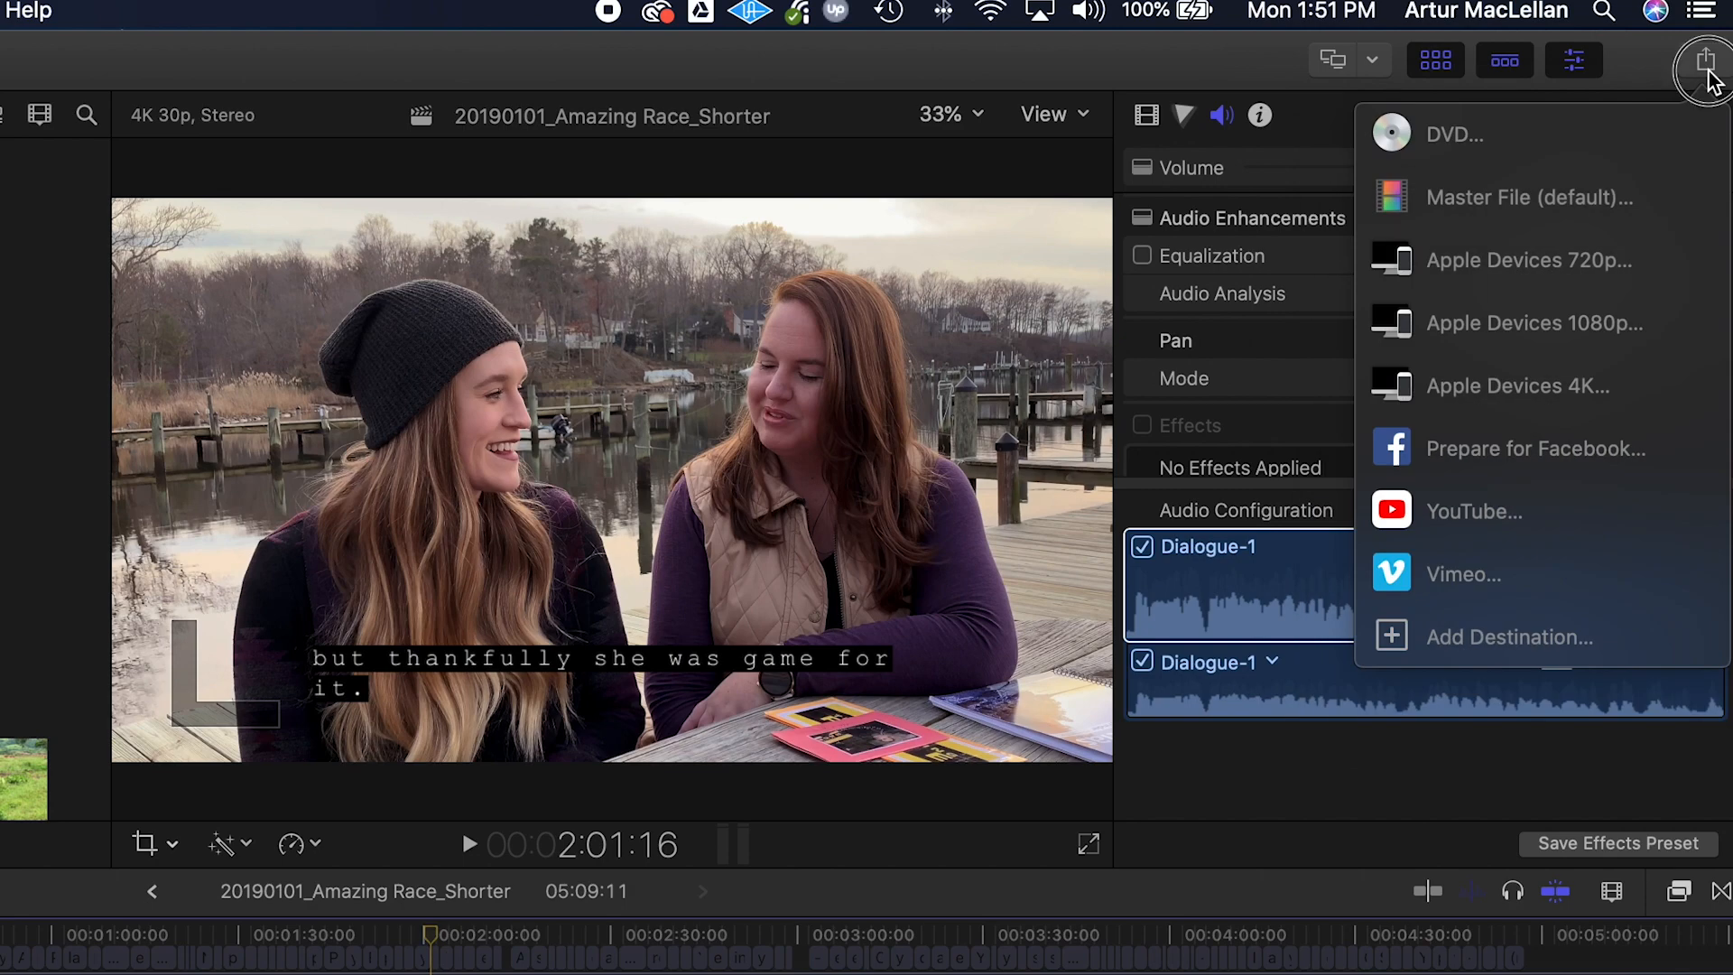
click(287, 12)
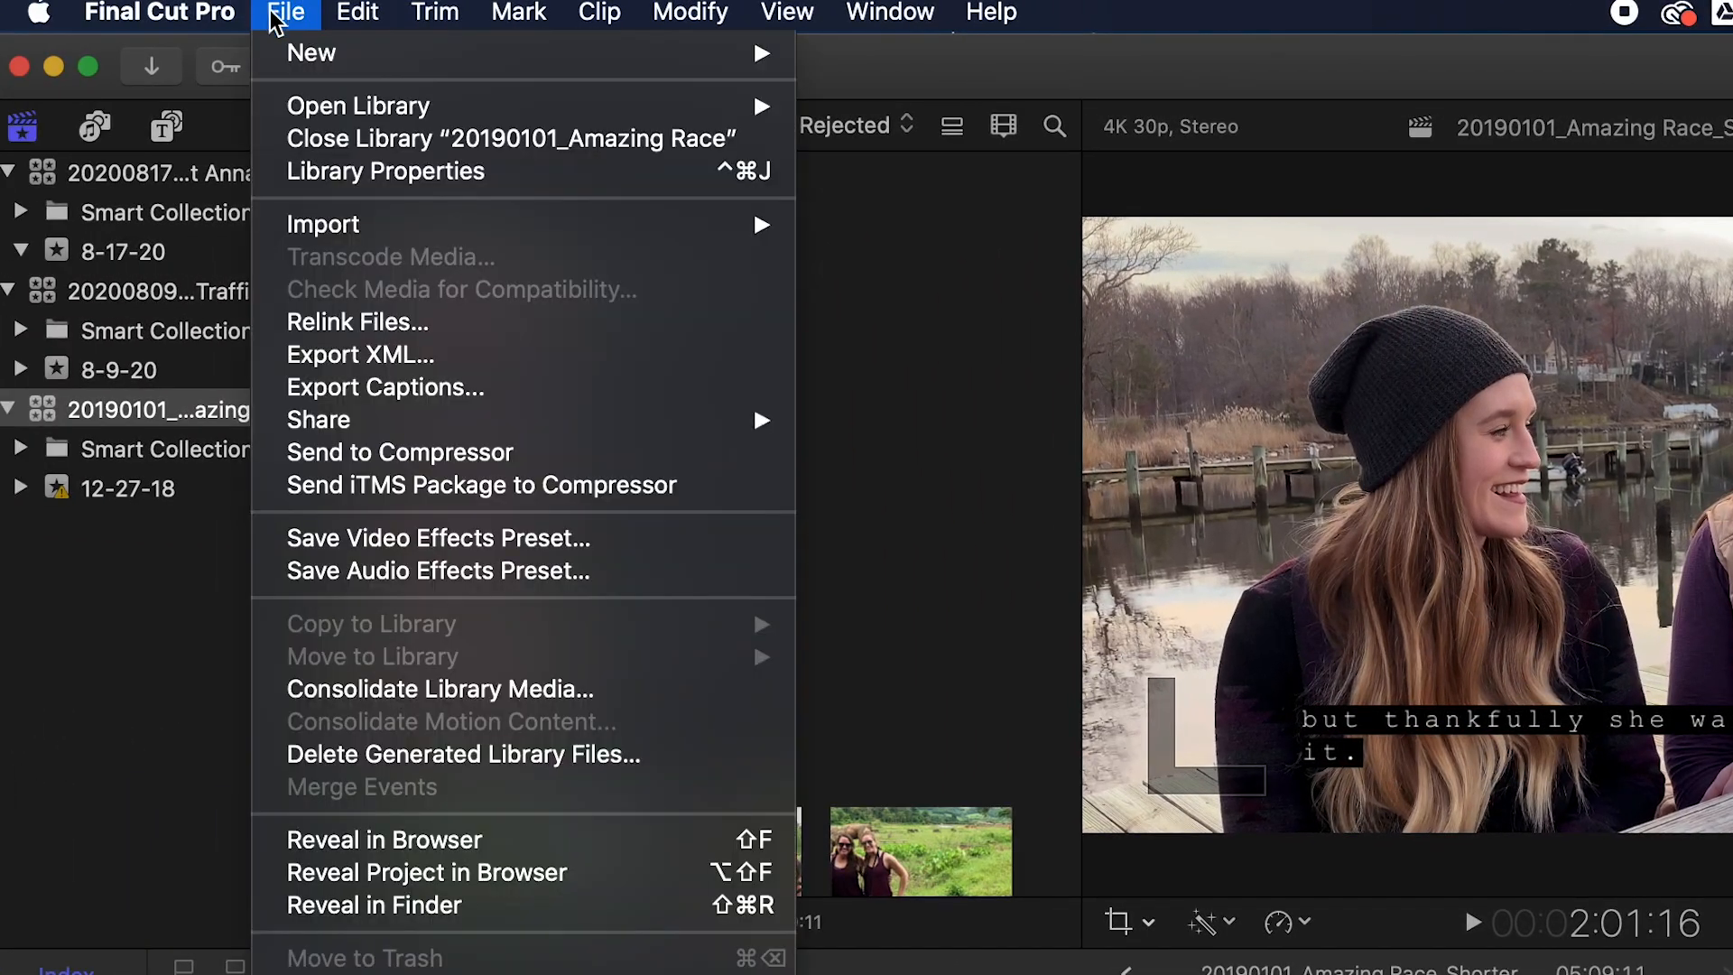
mouse_move(944, 518)
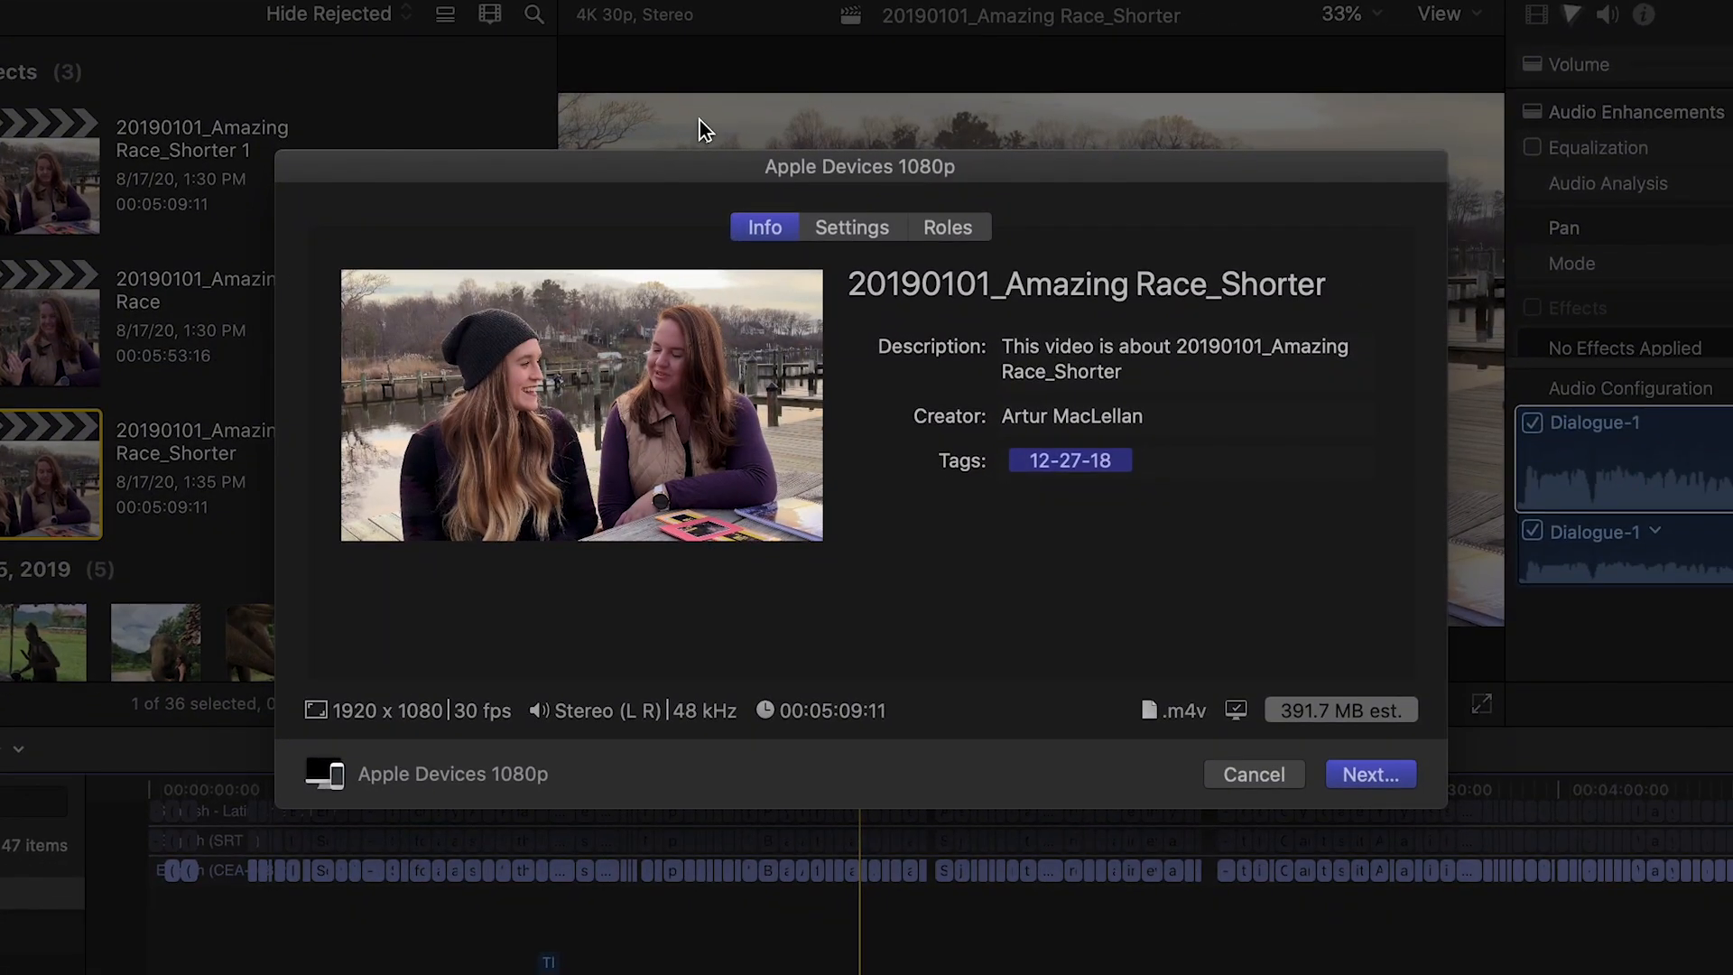
Embed and burn in English CEA-608 2 captions, then proceed to the save sheet
click(850, 228)
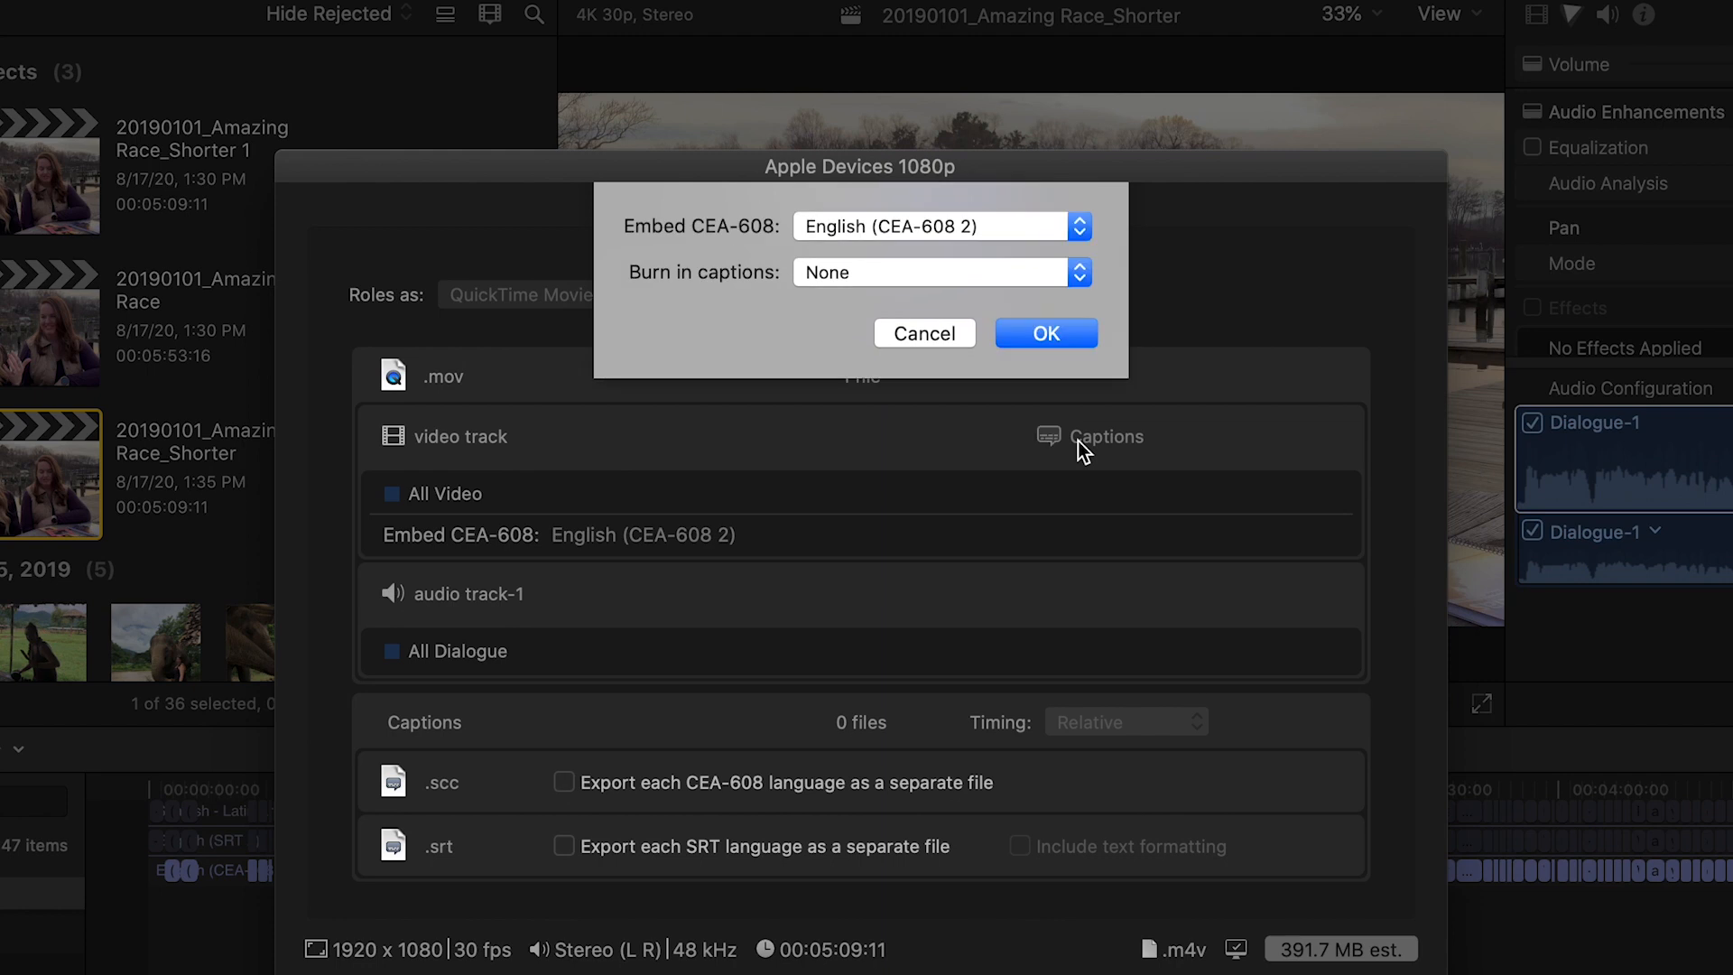
mouse_move(919, 383)
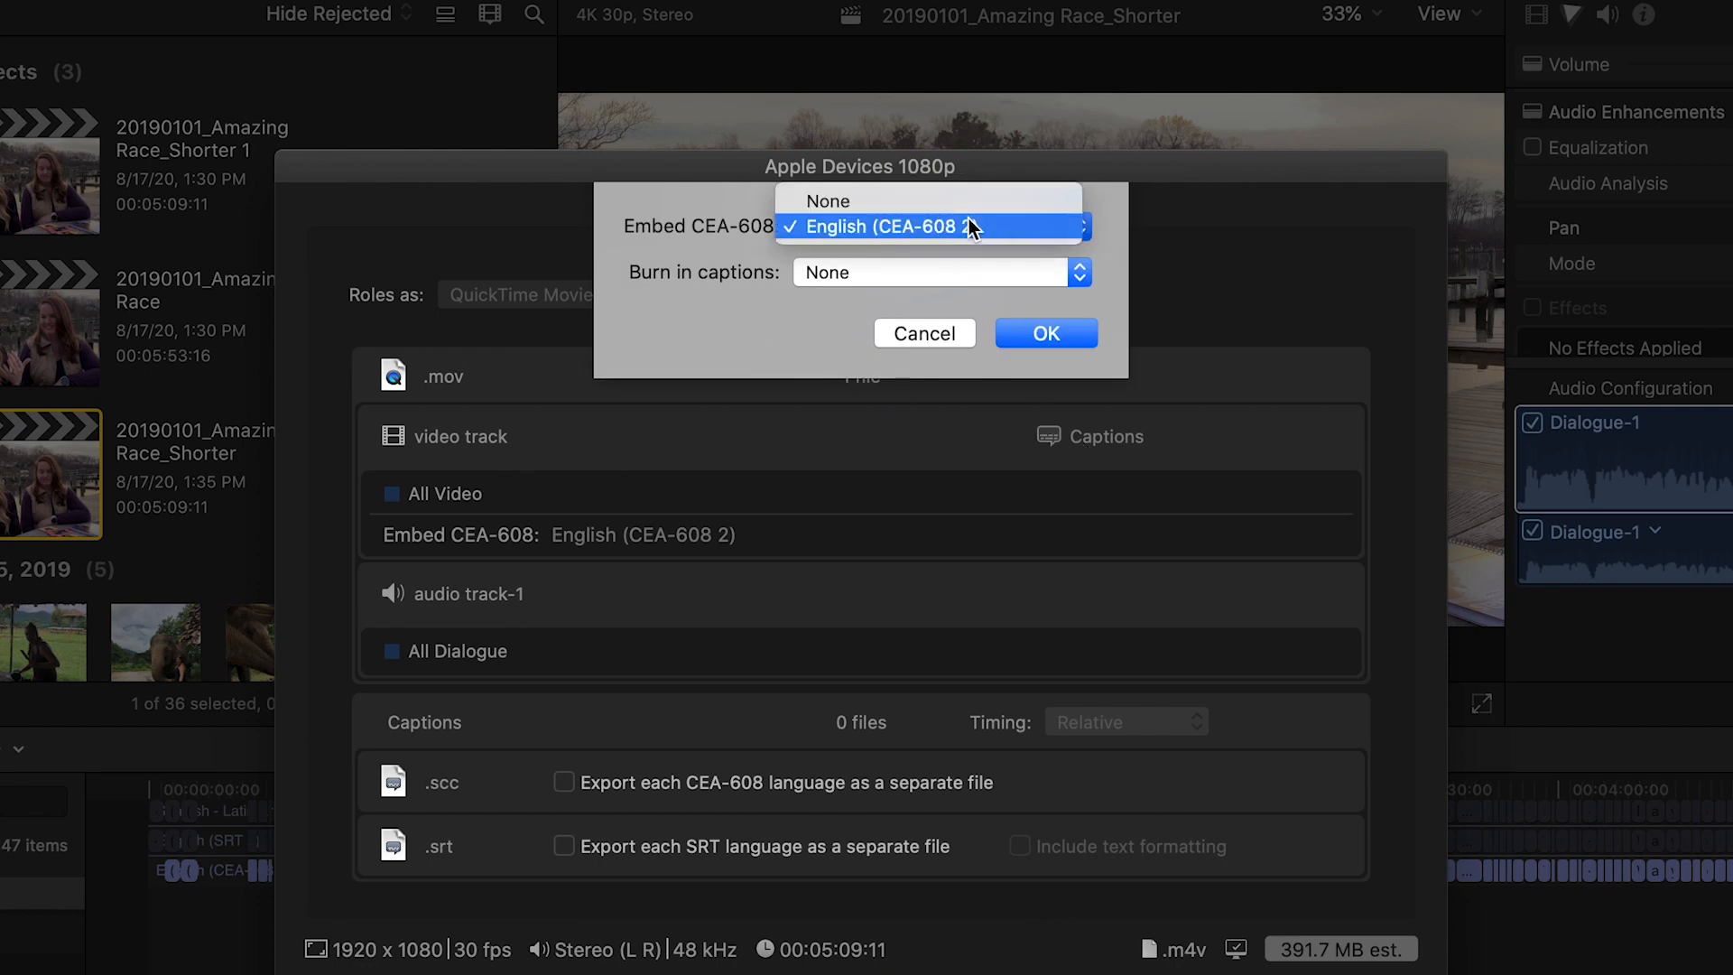
click(938, 273)
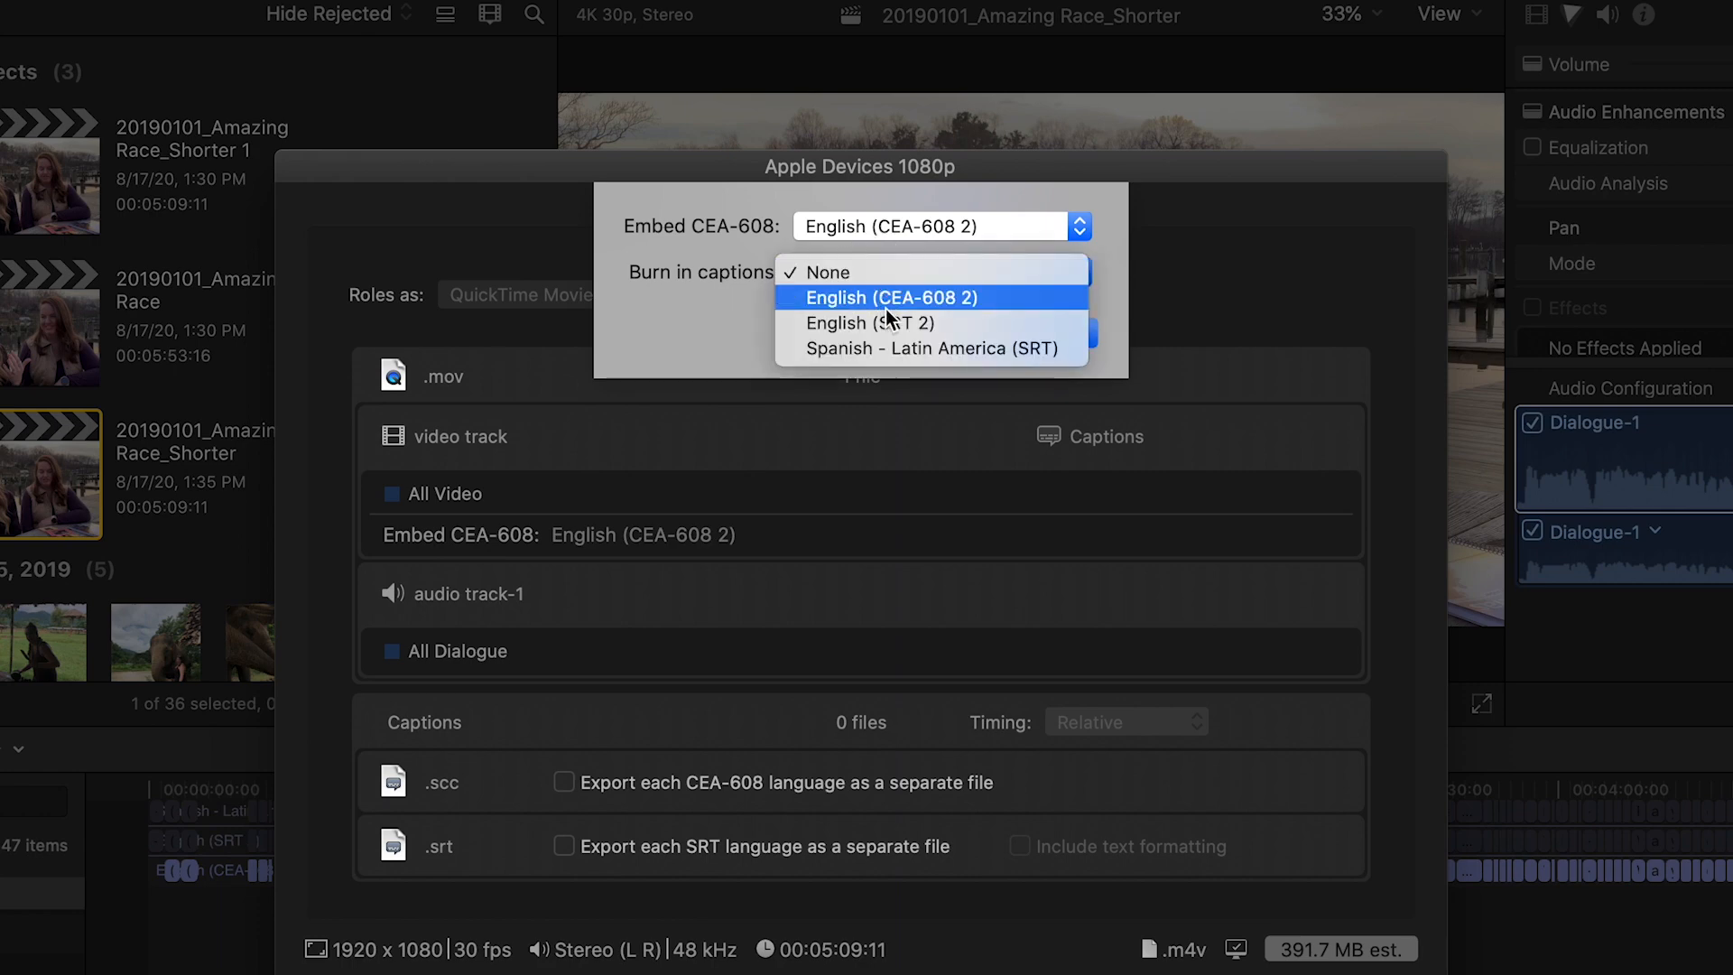
click(871, 321)
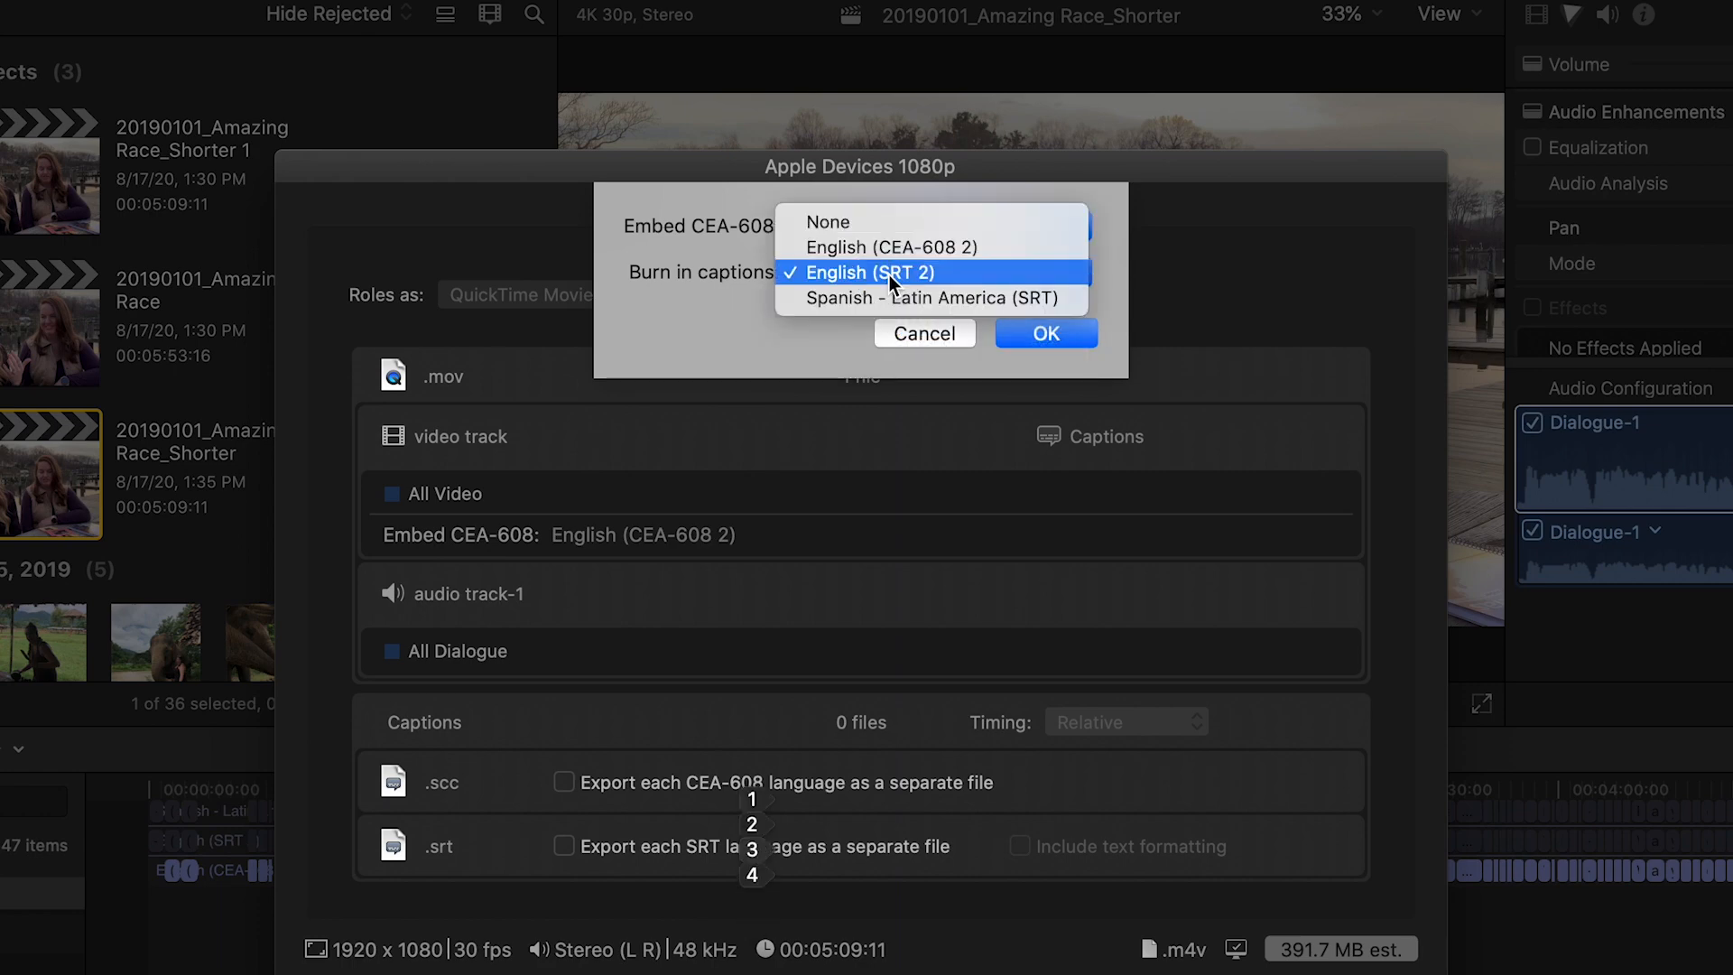
click(906, 247)
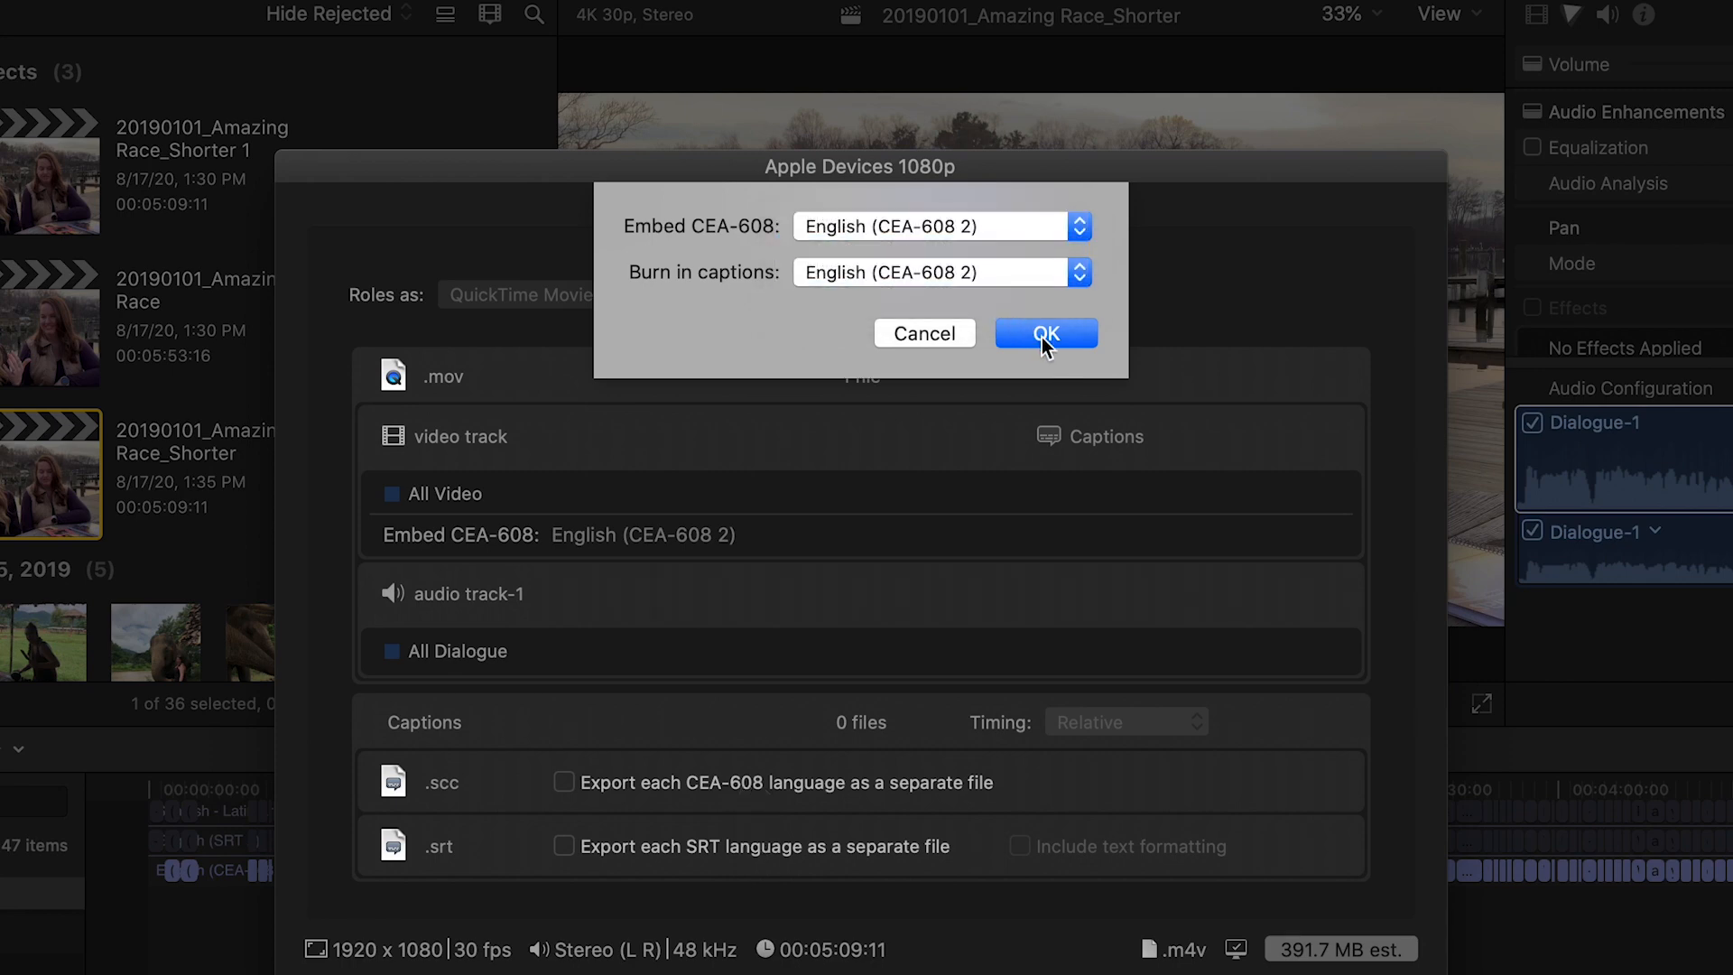
click(1044, 332)
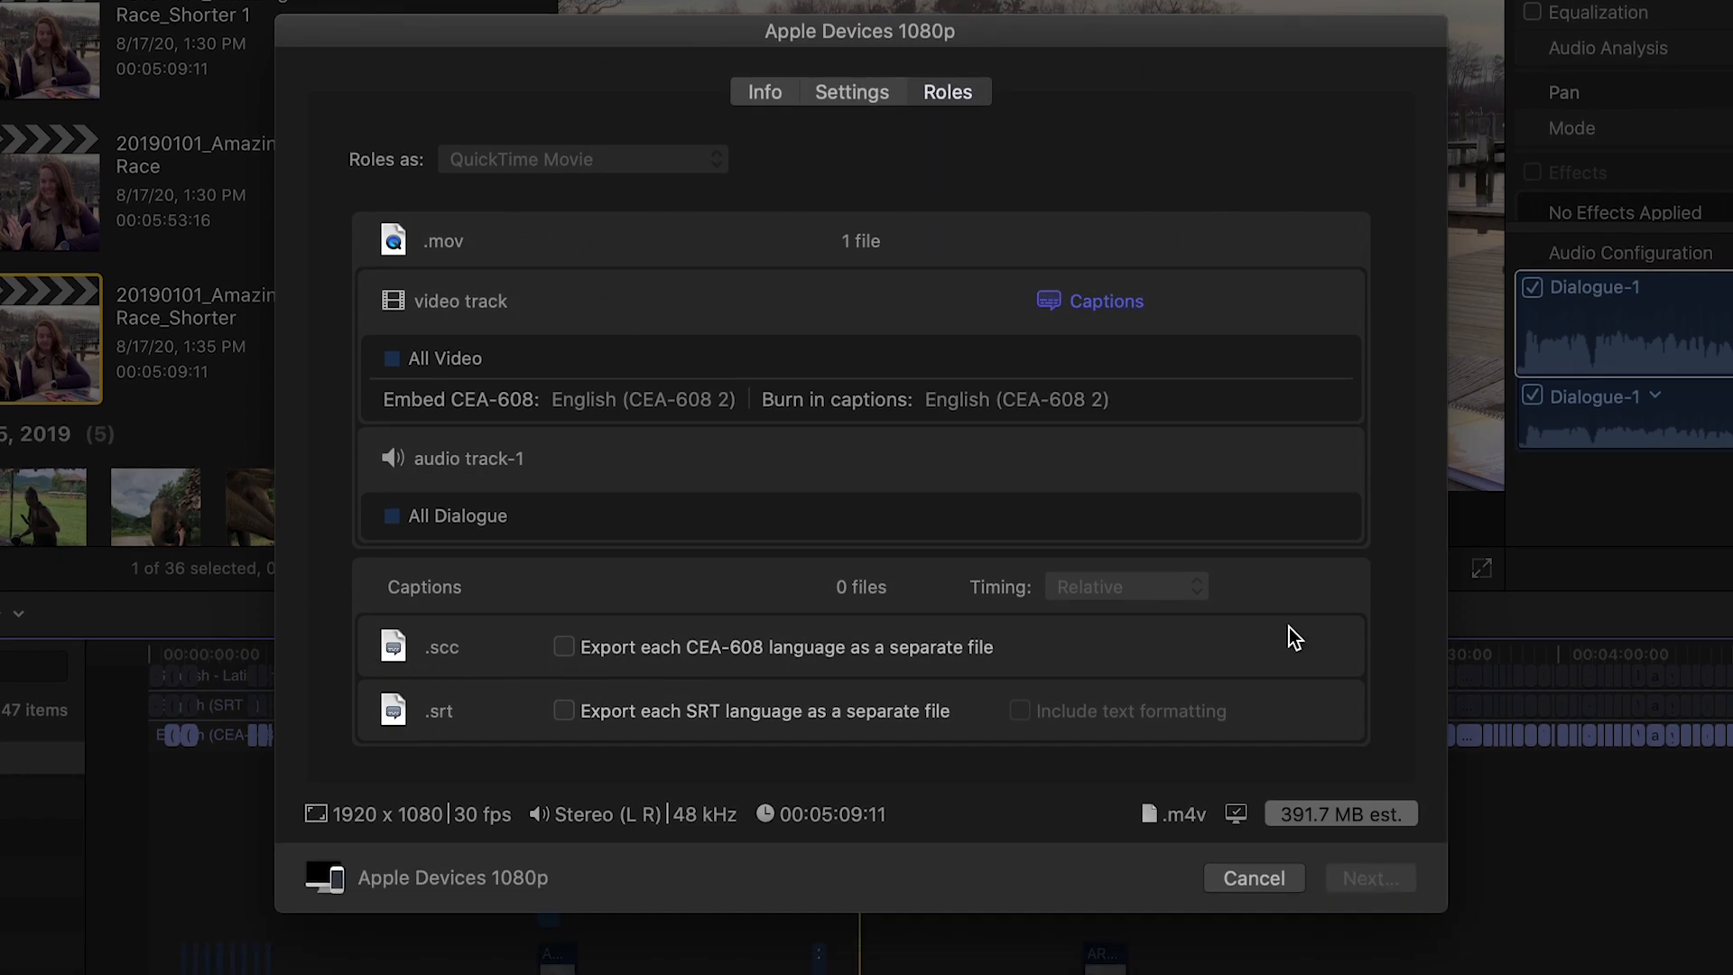
click(1368, 877)
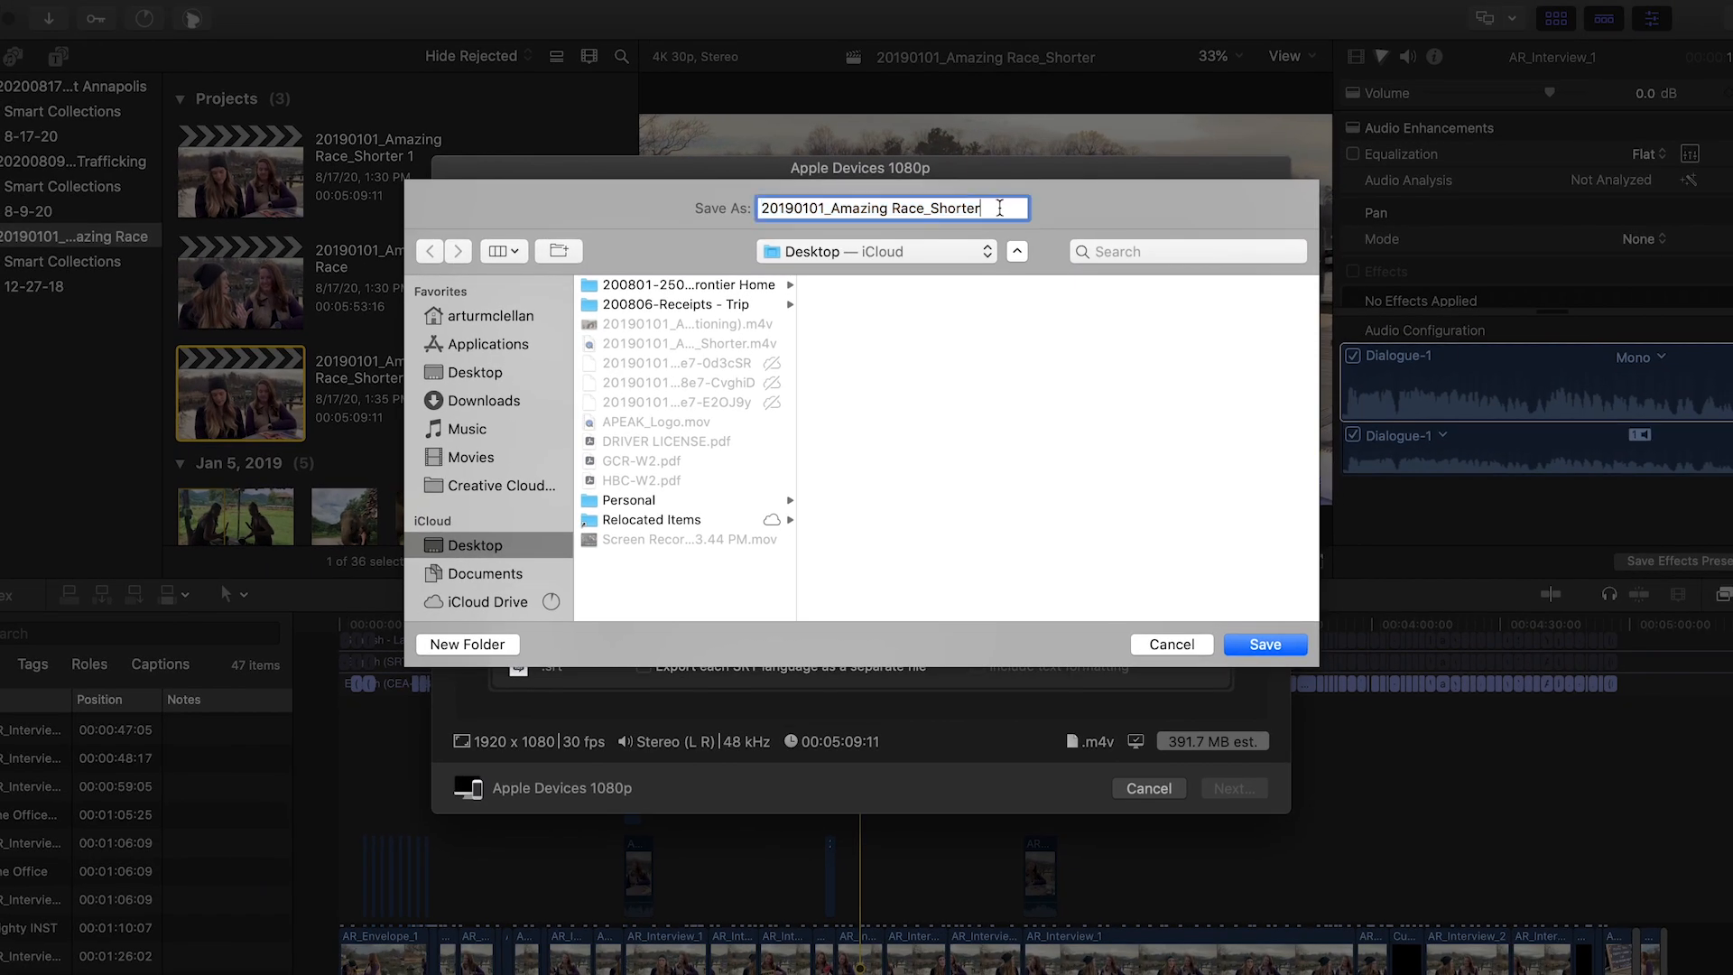
Name the file 20190101_Amazing Race_Shorter1 on the iCloud Desktop
text(1)
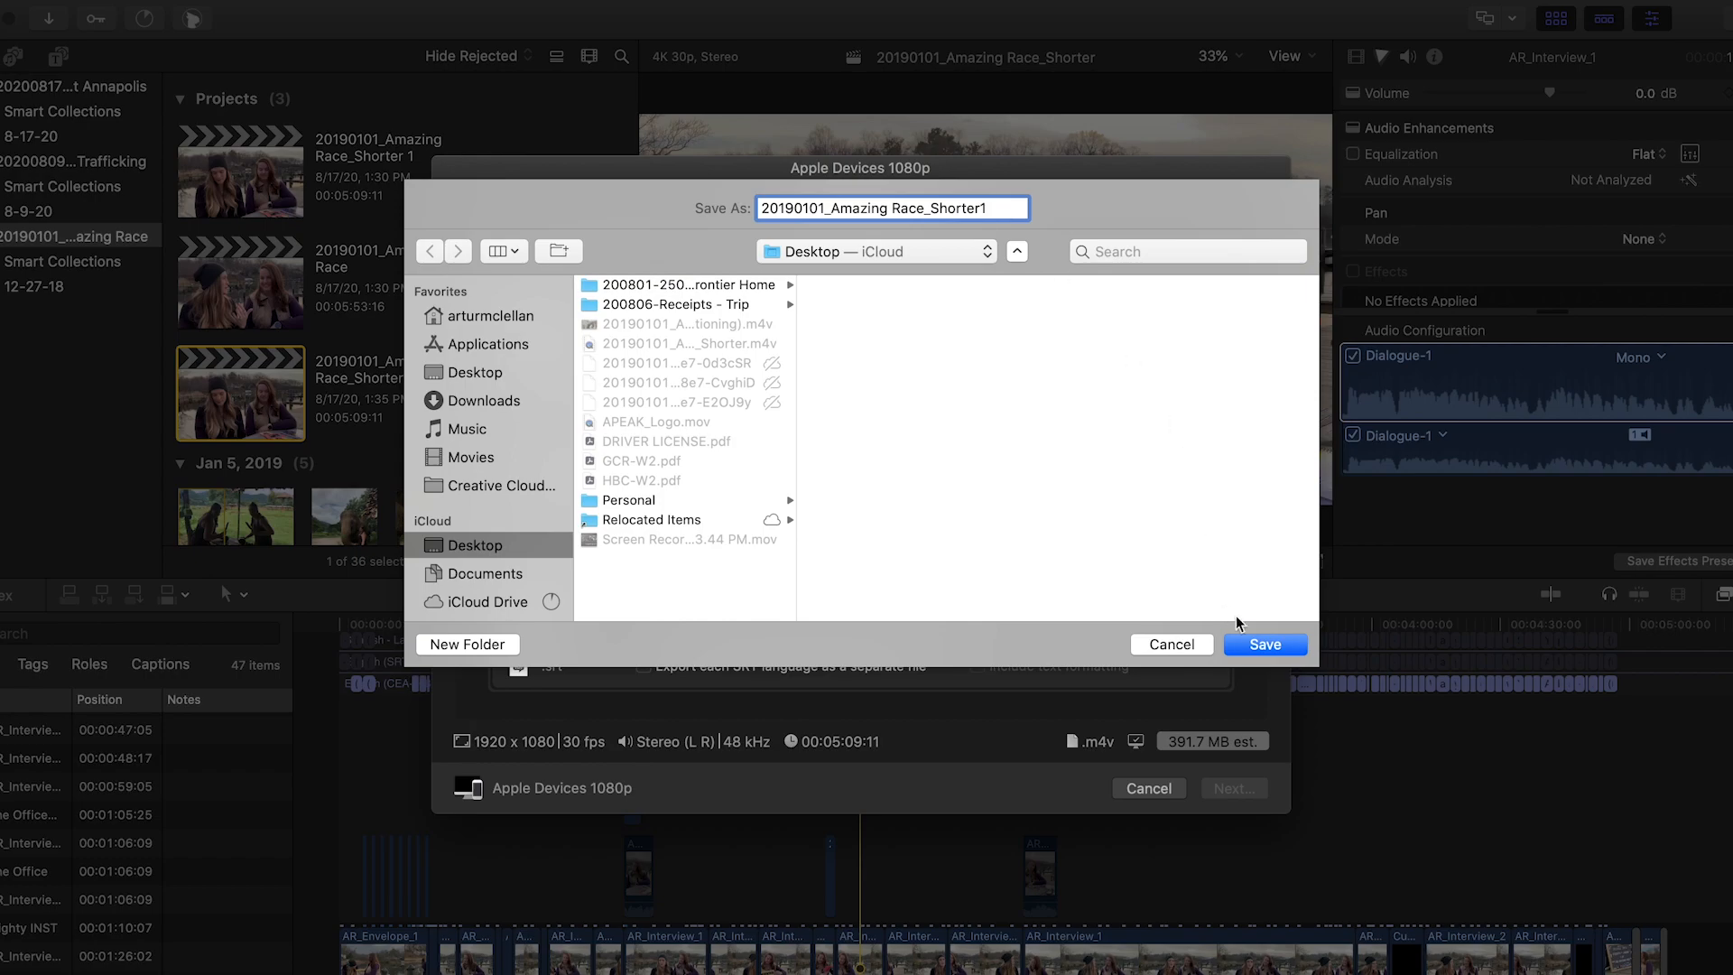